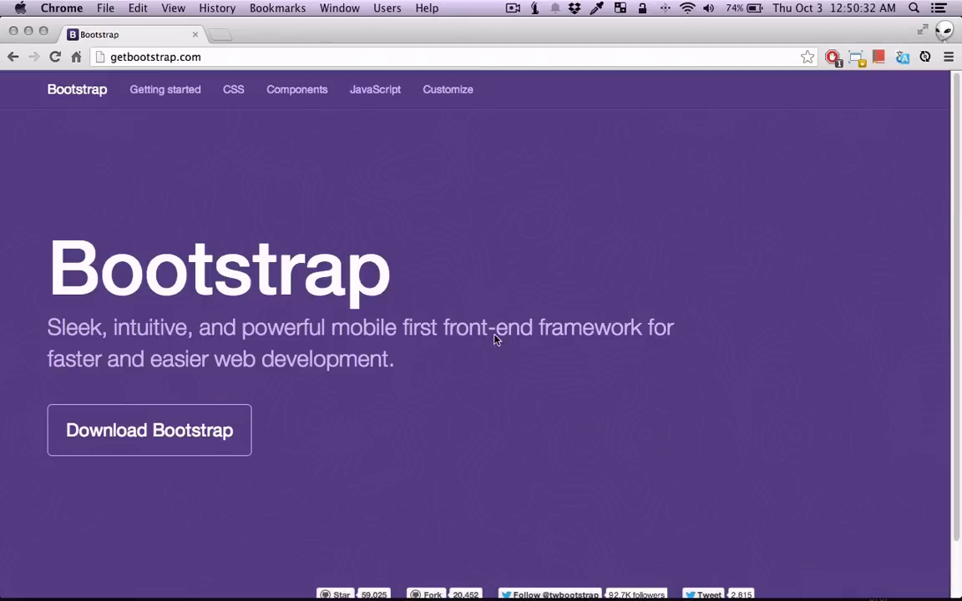
mouse_move(460, 278)
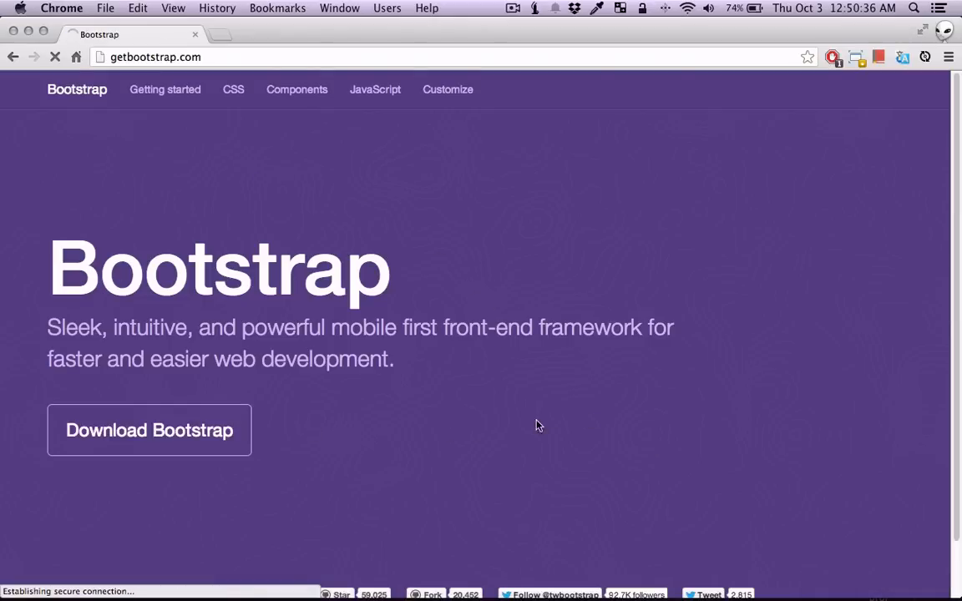
Download the Bootstrap 3.0.0 package from getbootstrap.com and save it to the Desktop
left_click(148, 430)
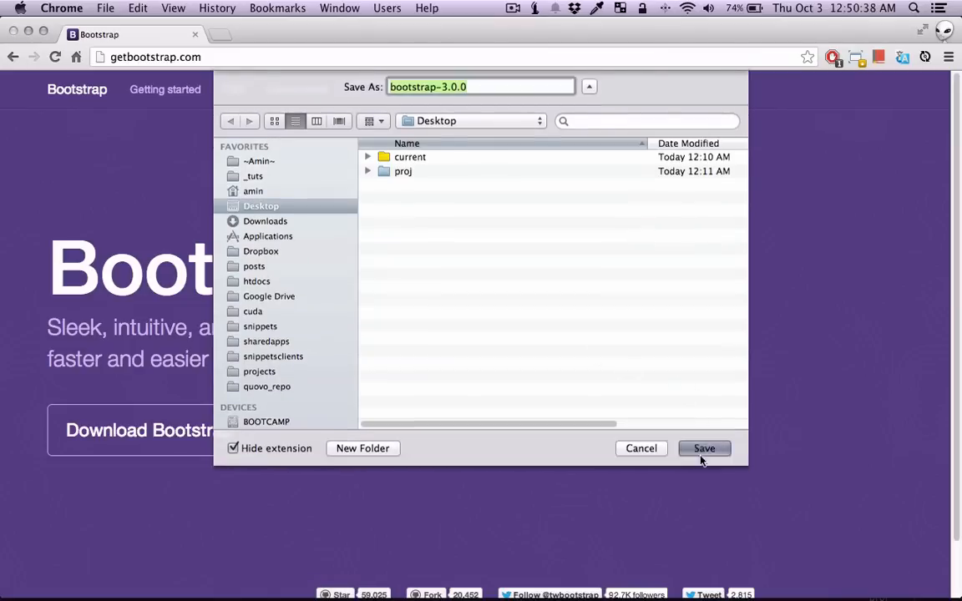
left_click(704, 448)
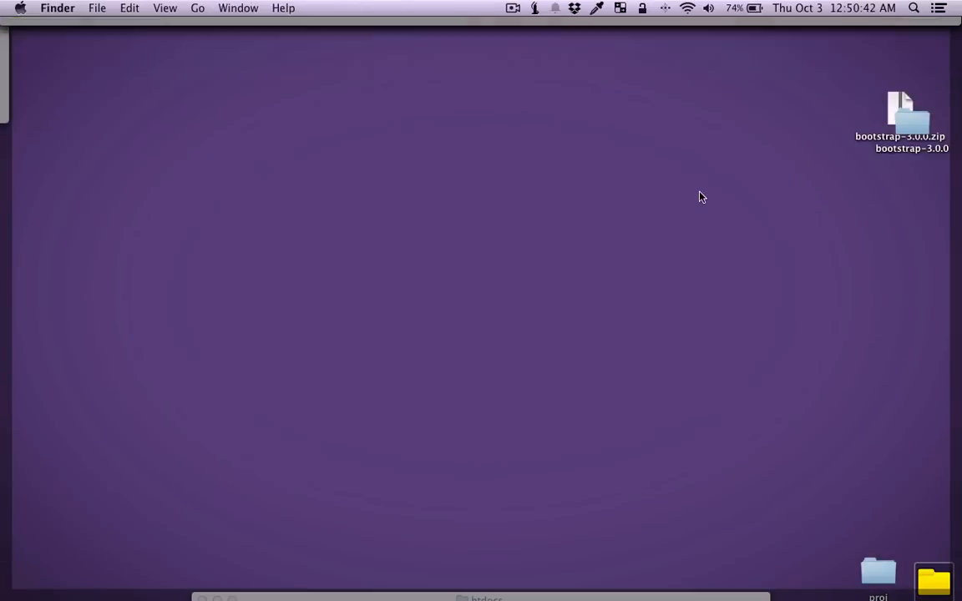
Copy Bootstrap's dist folder into the new proejct folder and create index.html
double_click(908, 117)
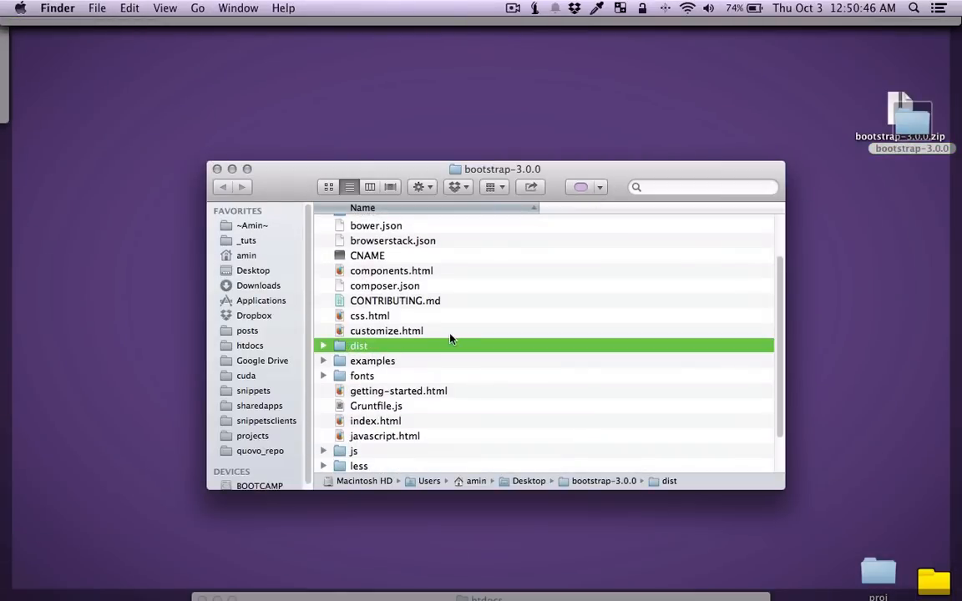
left_click(218, 168)
type("pro")
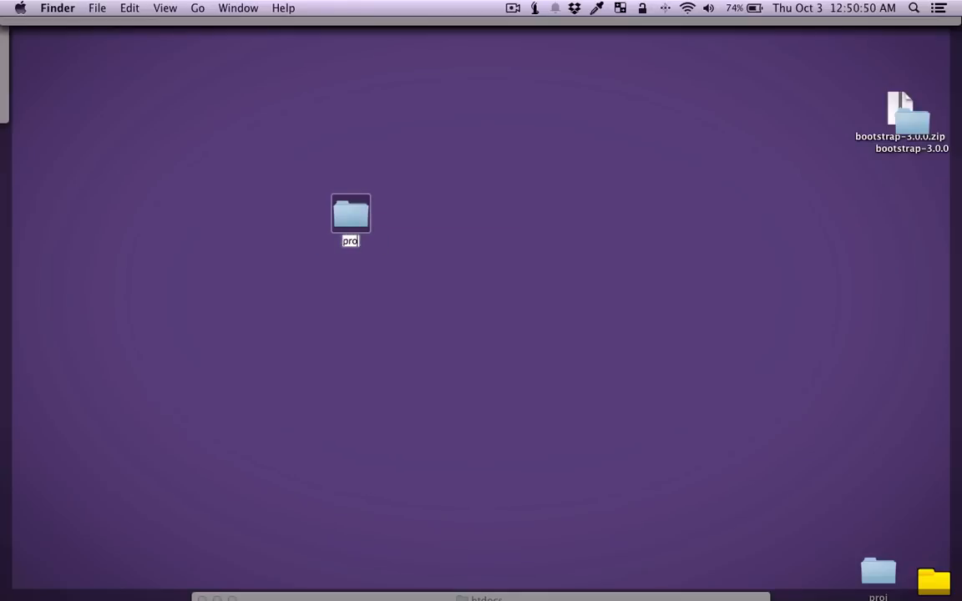
double_click(350, 213)
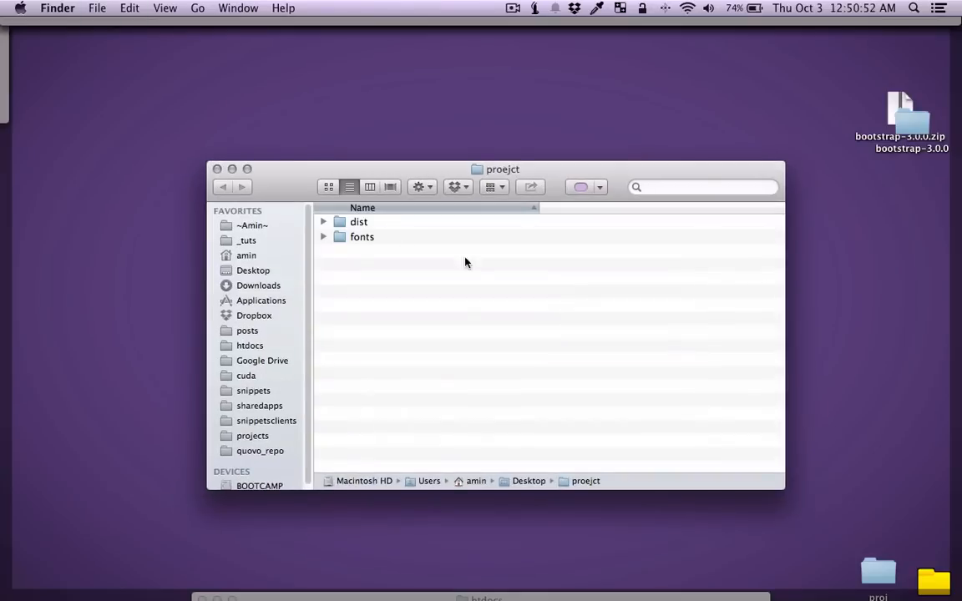
type("index.html")
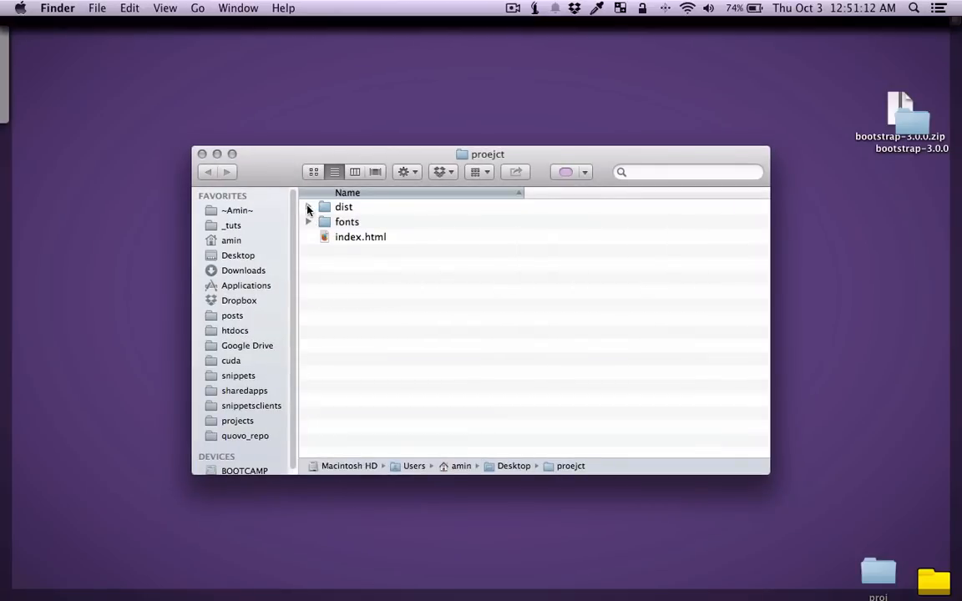
Stop the conflicting fonts move and confirm dist holds css, fonts and js
left_click(308, 206)
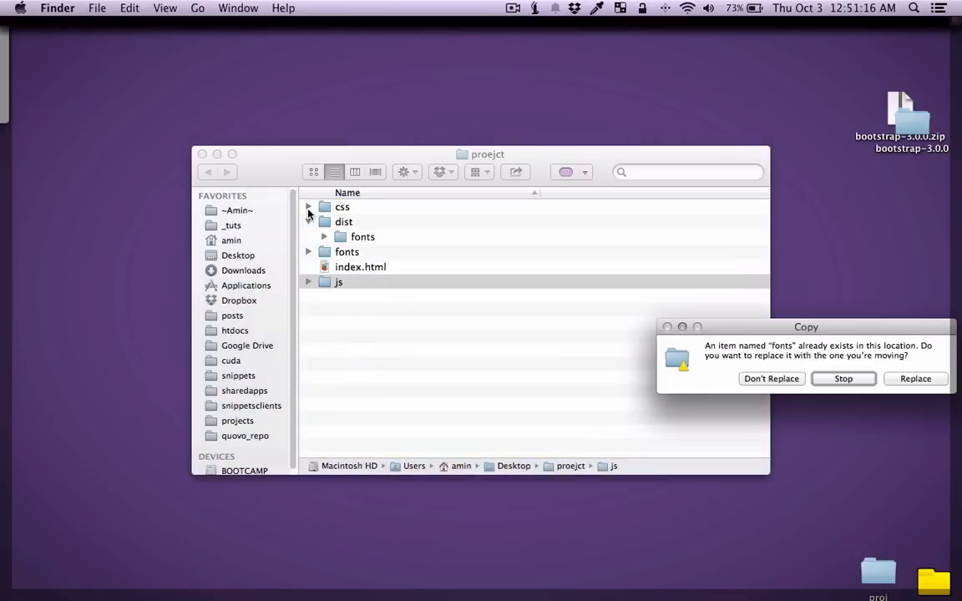
left_click(308, 221)
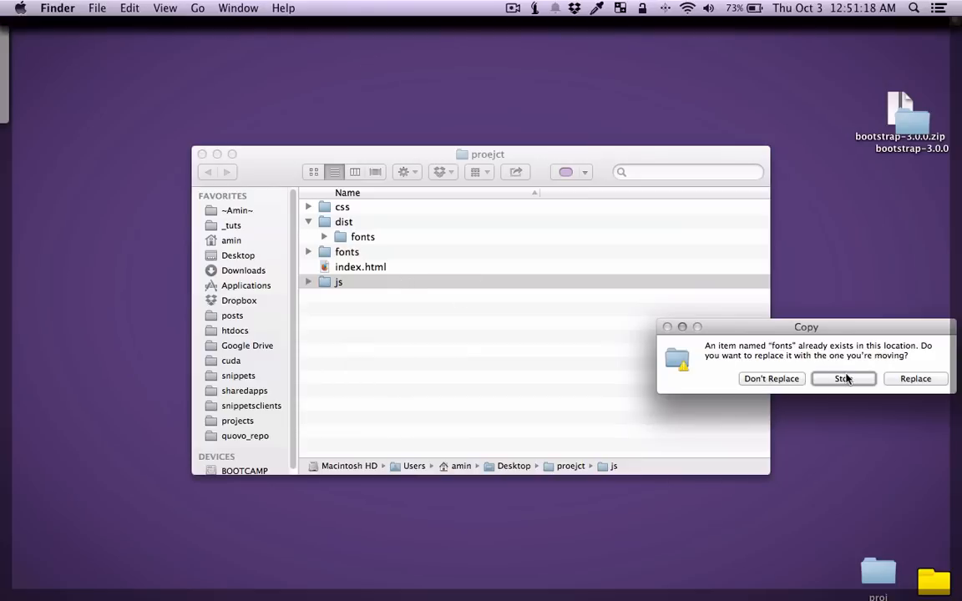
left_click(842, 378)
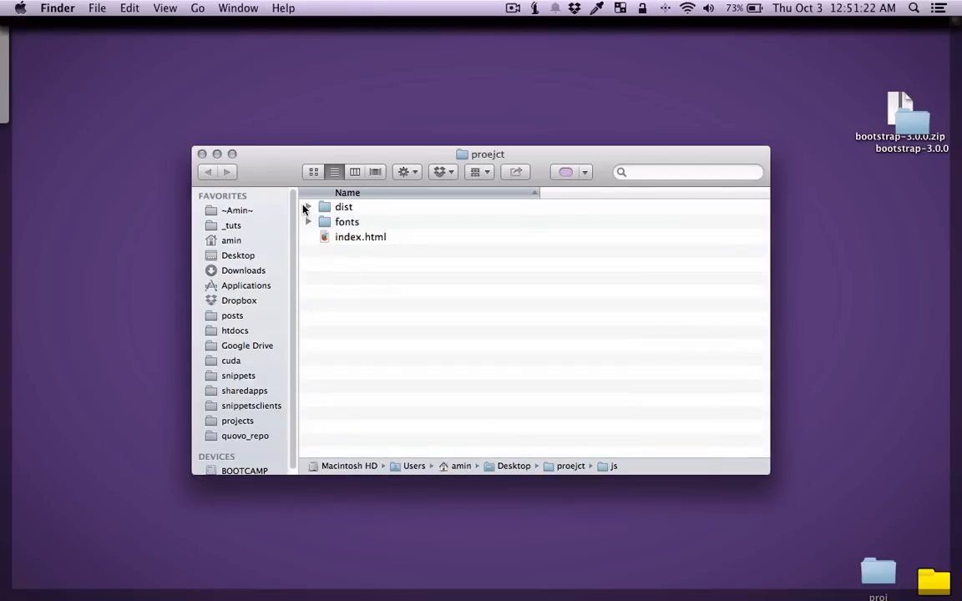
left_click(343, 206)
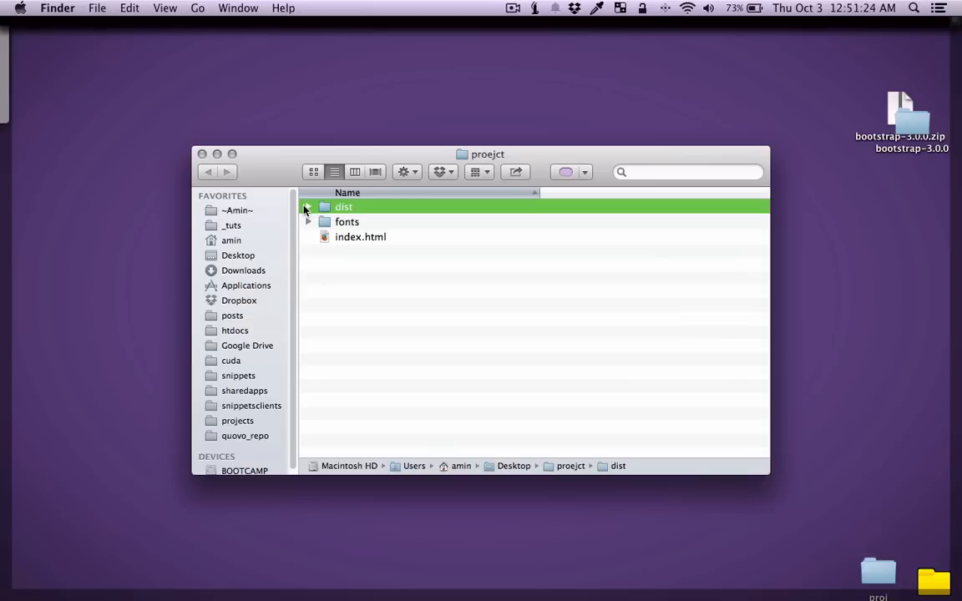
left_click(308, 207)
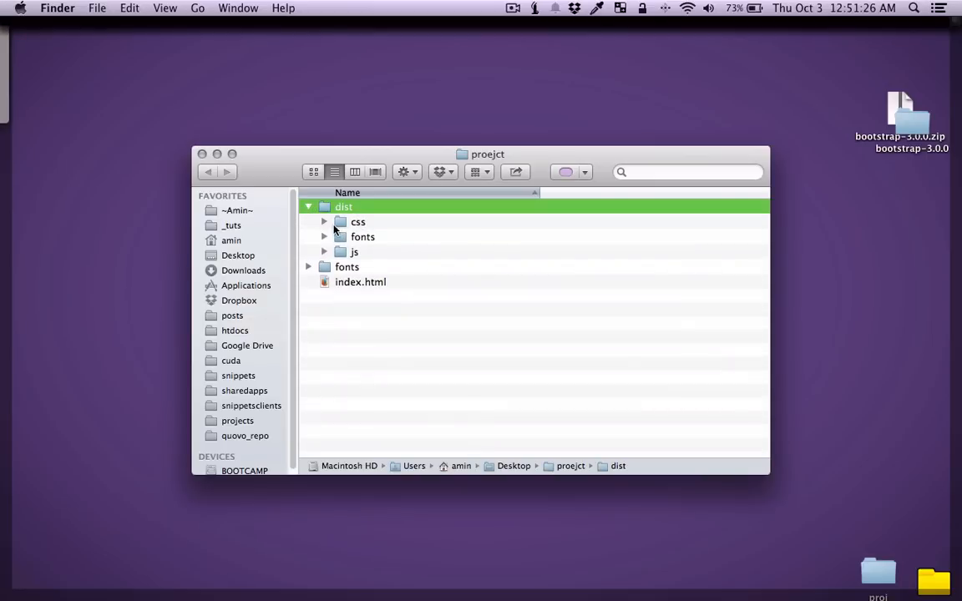
left_click(324, 221)
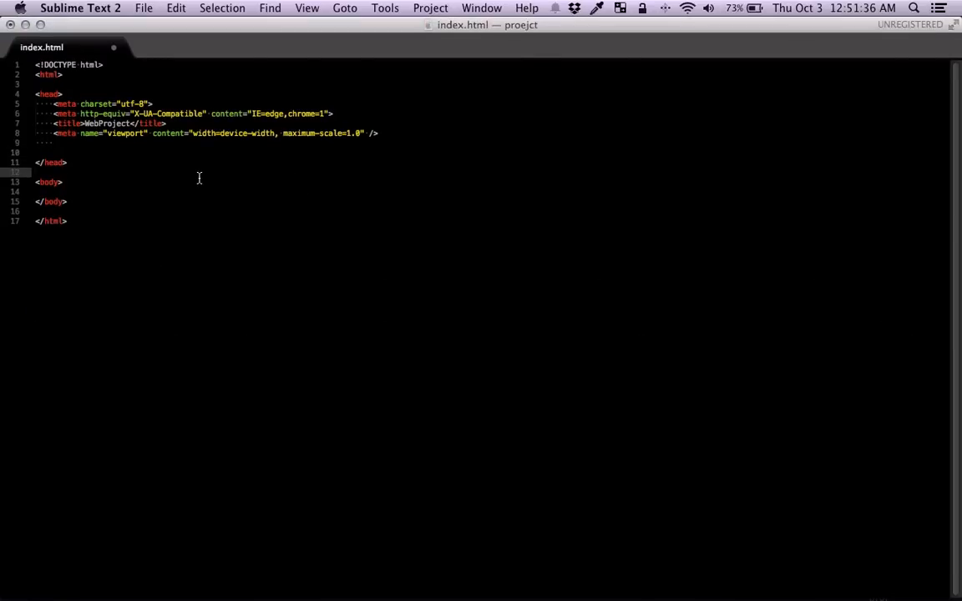
Add a stylesheet link to dist/css/bootstrap.css in the head of index.html
type("<link rel=\"stylesheet\" href=\"\">")
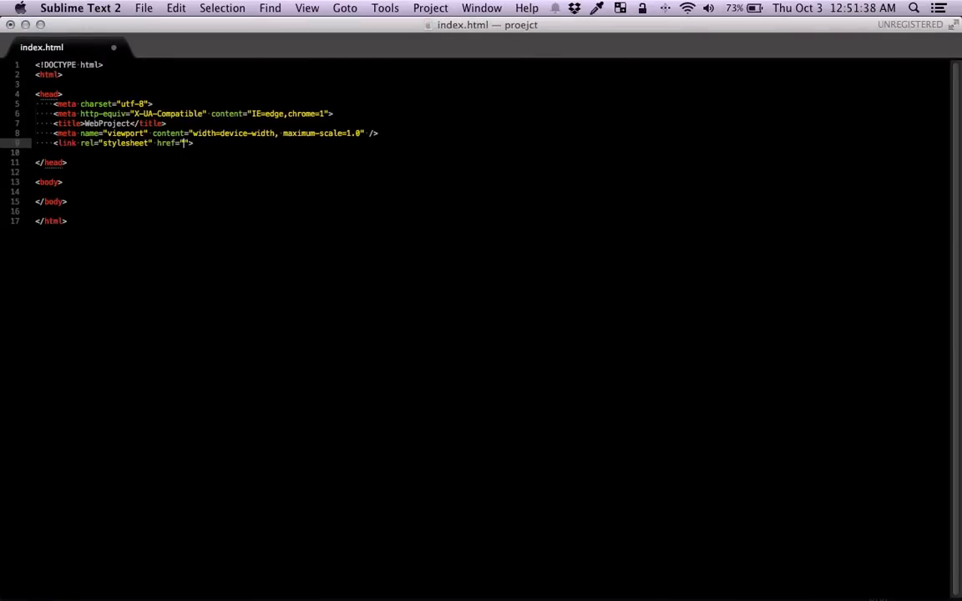
type("dist/css/b")
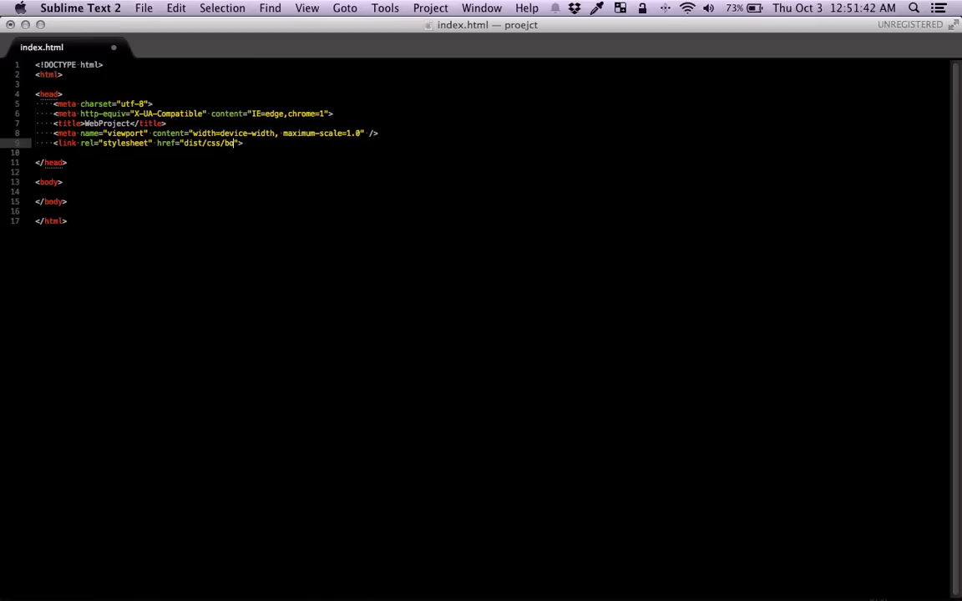
type("otstrap.css")
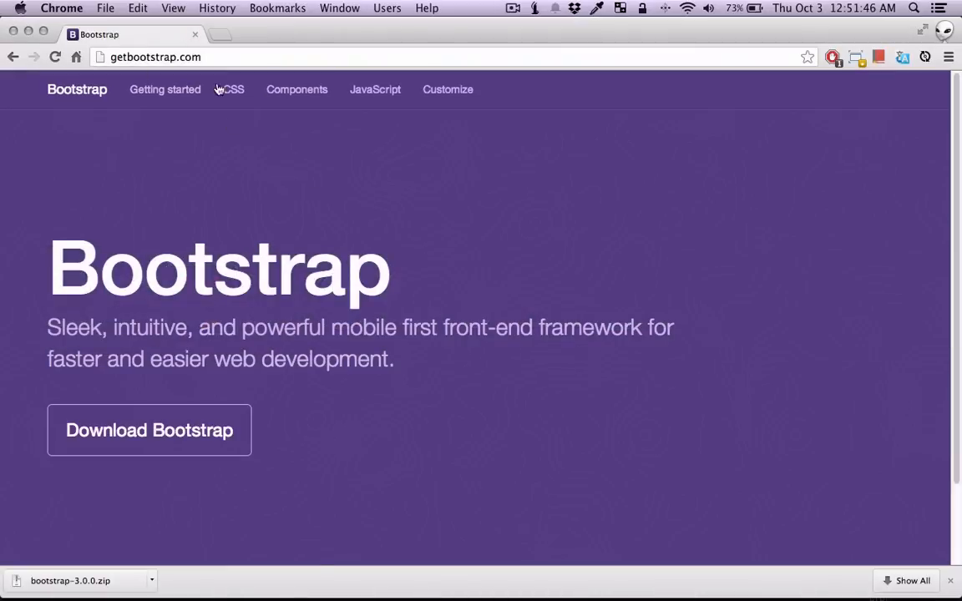
Browse the Components page's Glyphicons grid and select the glyphicon-cutlery class name
left_click(296, 89)
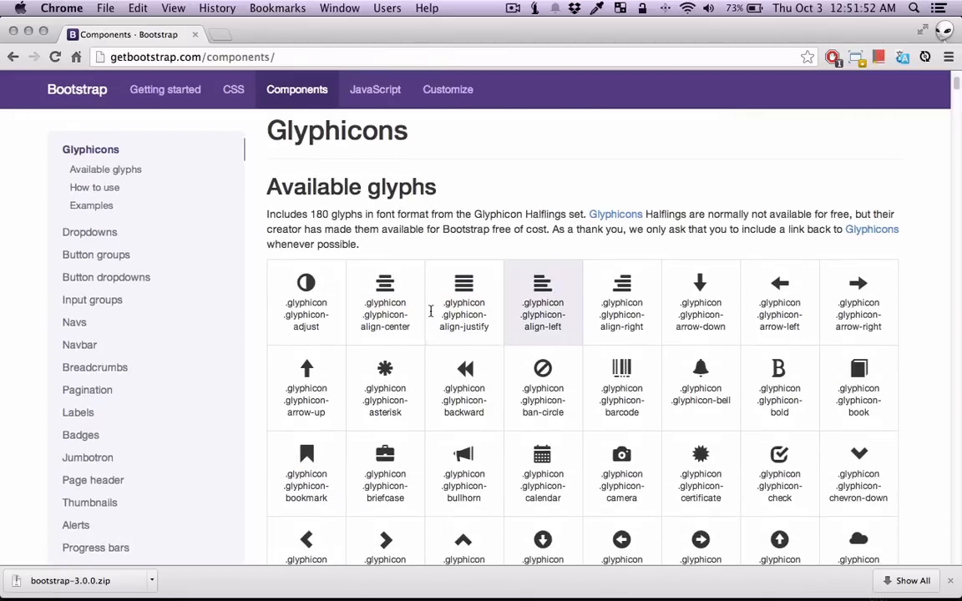
mouse_move(488, 333)
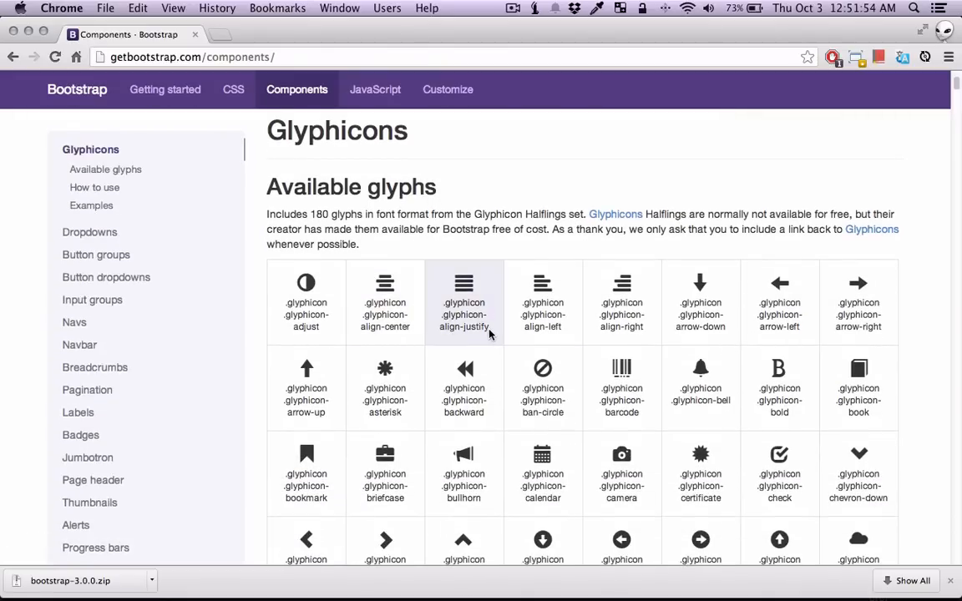
scroll("down", 3)
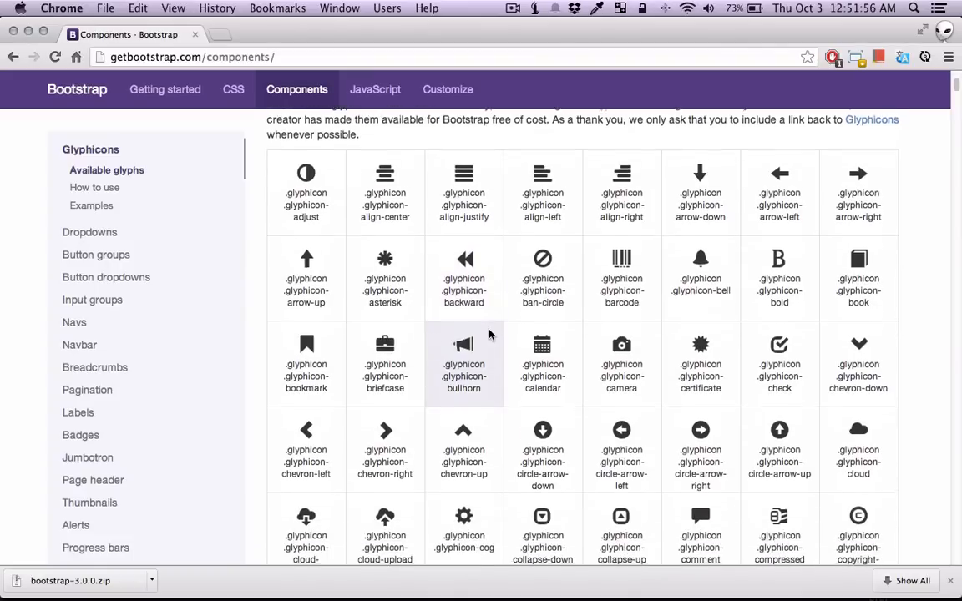
scroll("down", 3)
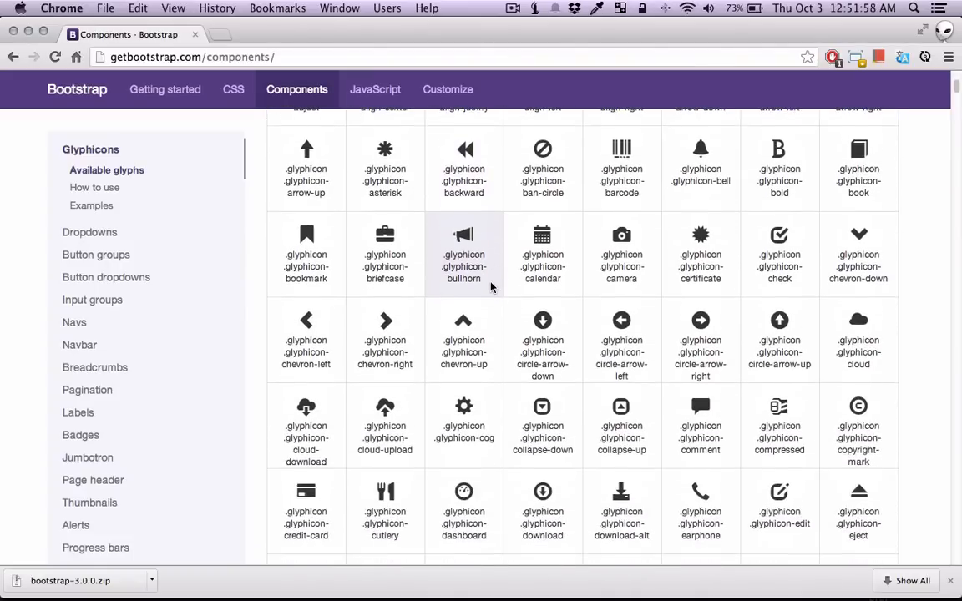
scroll("down", 3)
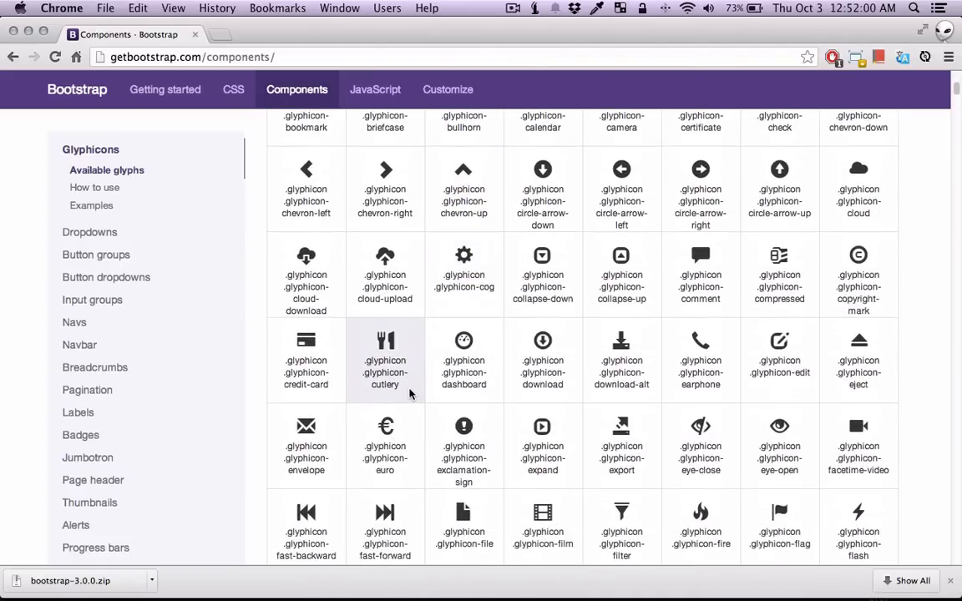
double_click(385, 372)
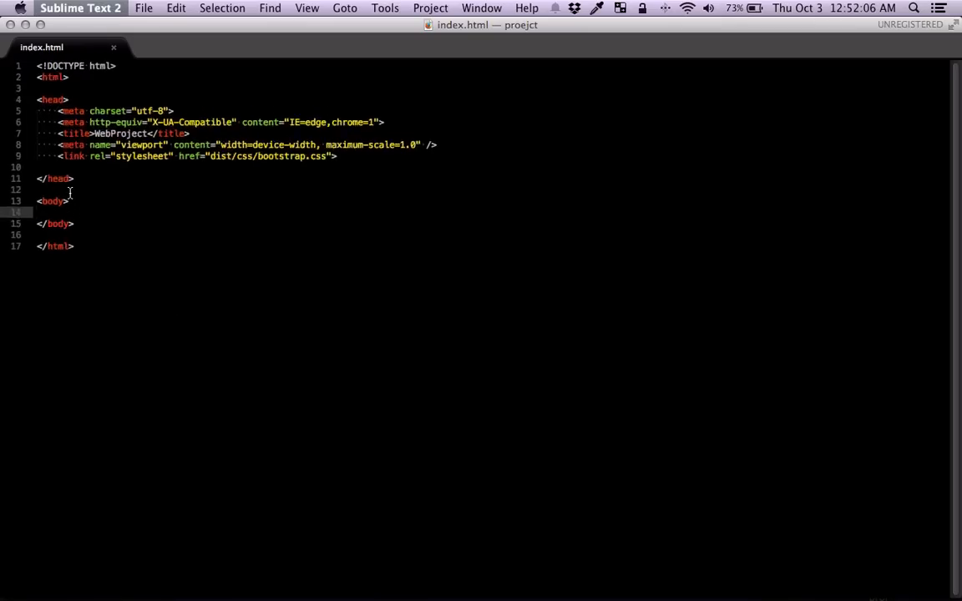
Add an h1 with classes 'glyphicon glyphicon-cutlery' and the text 'Restarunt' to the body
type("<h1></h1>")
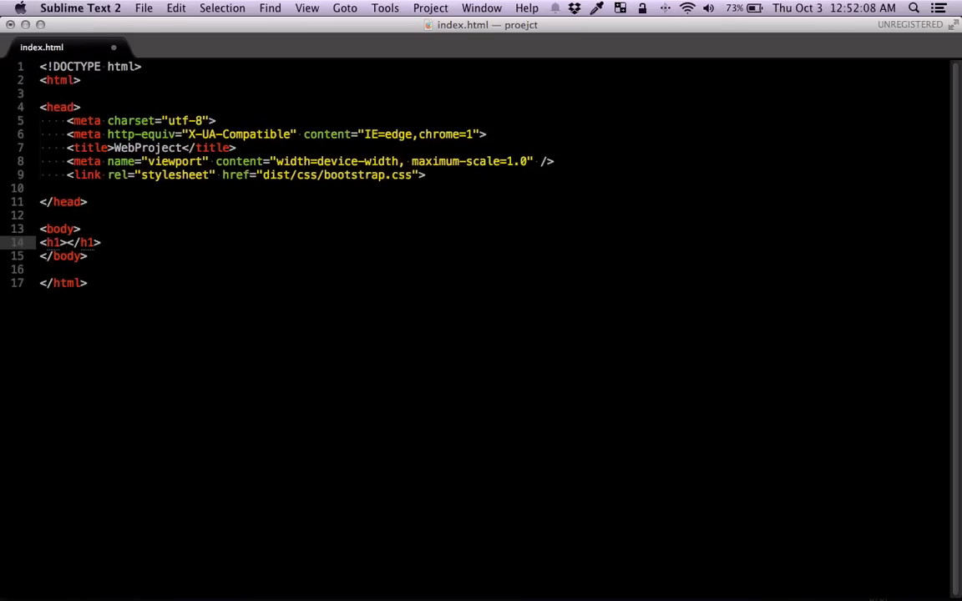
type("class=\"glyphicon .glyphicon-cutlery\"")
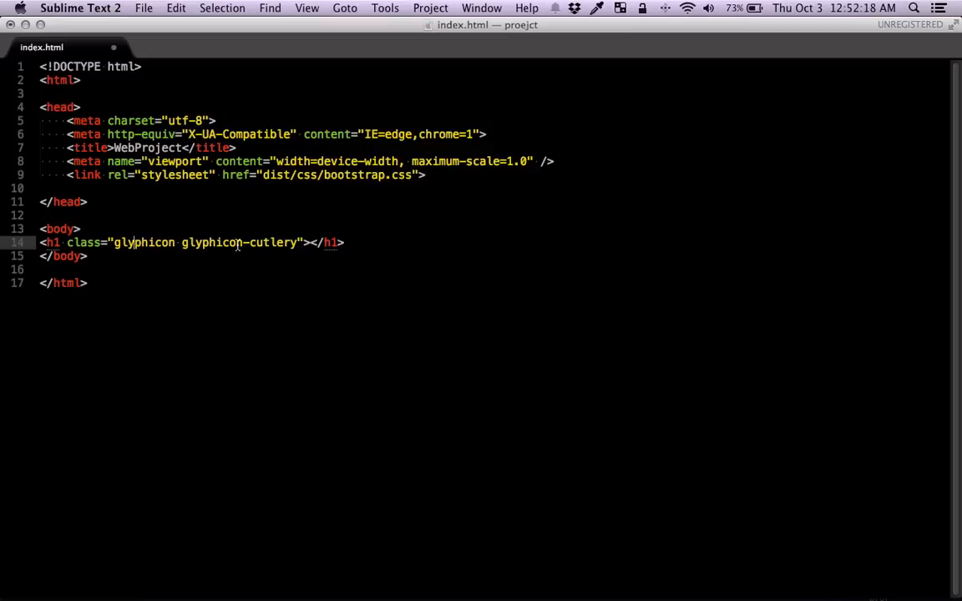
double_click(144, 242)
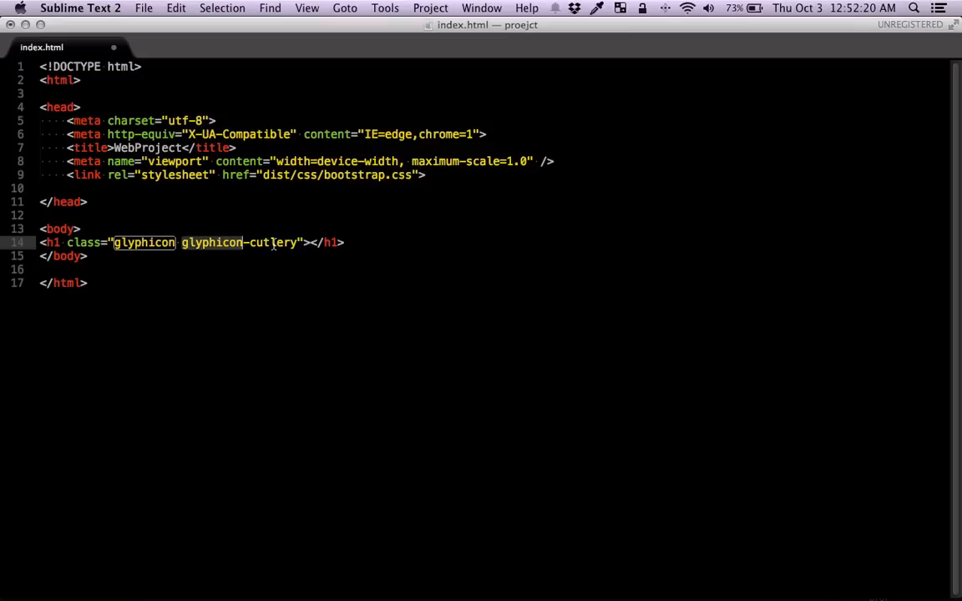
left_click(274, 242)
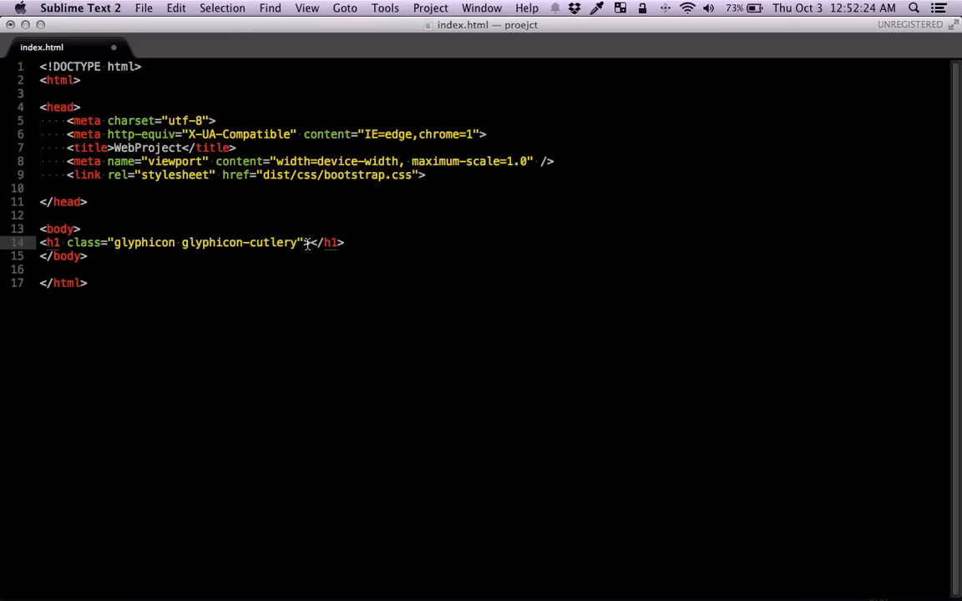
type("Resta")
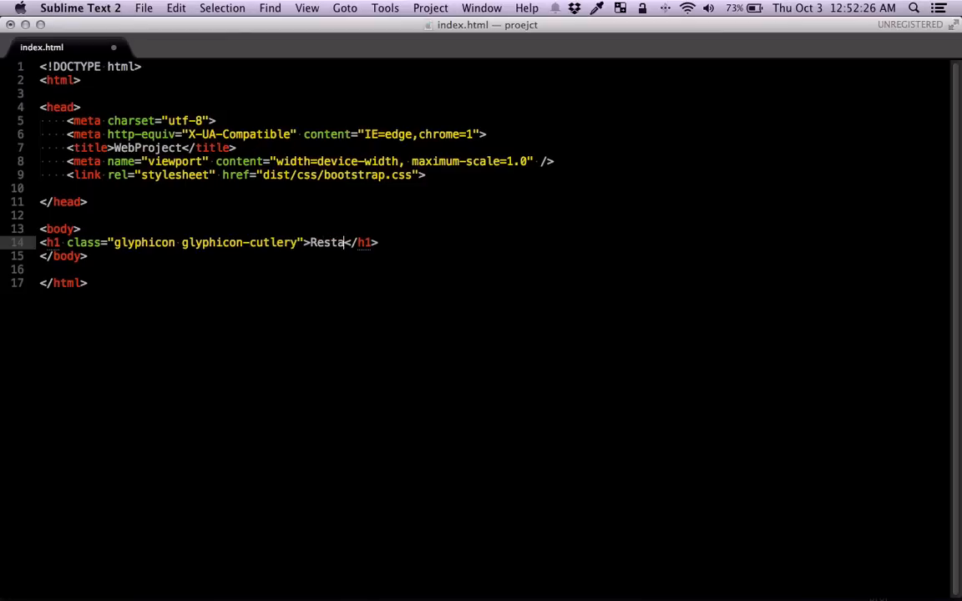
type("runt")
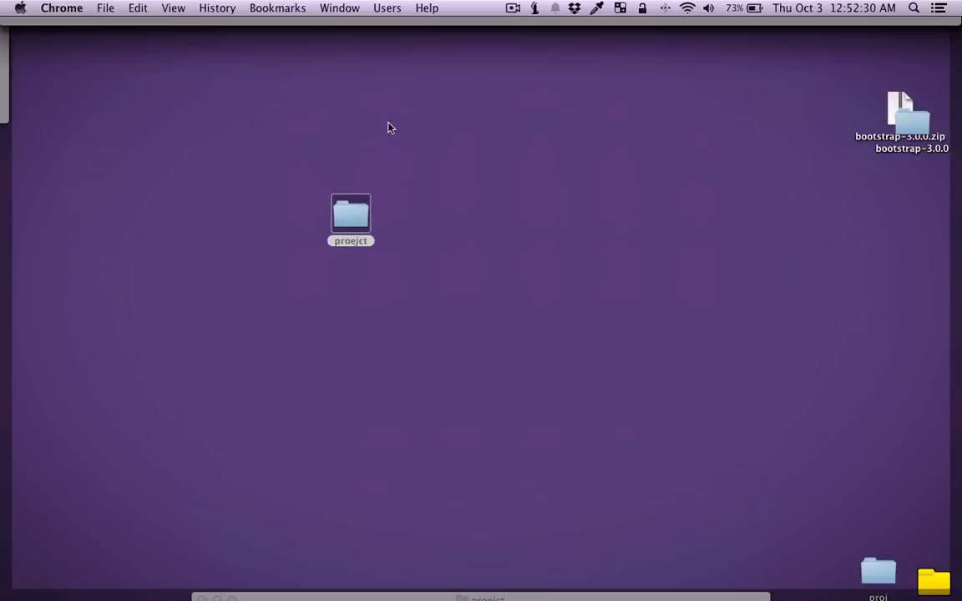
Open index.html from the proejct folder in Chrome to preview the cutlery heading
double_click(350, 215)
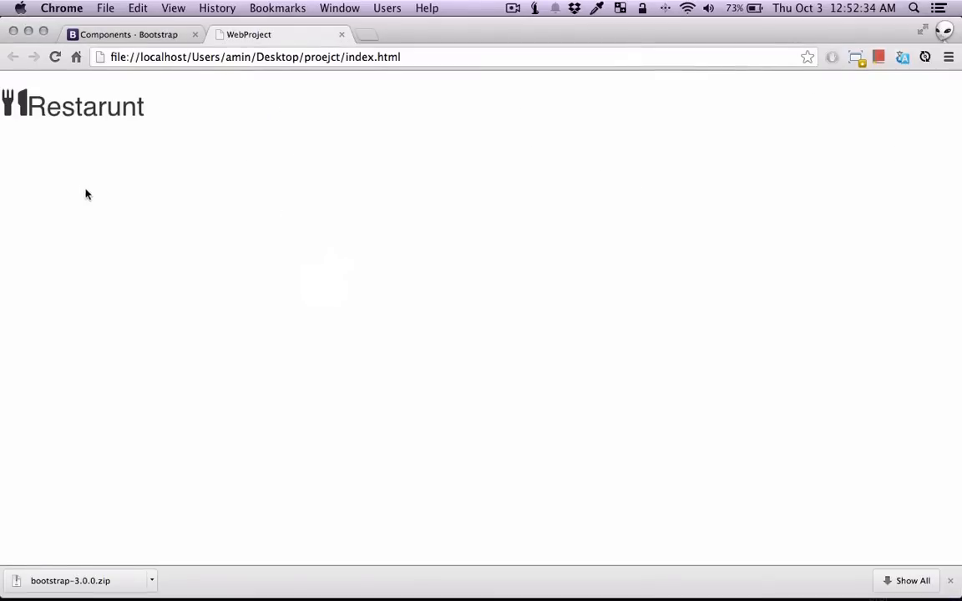
mouse_move(16, 103)
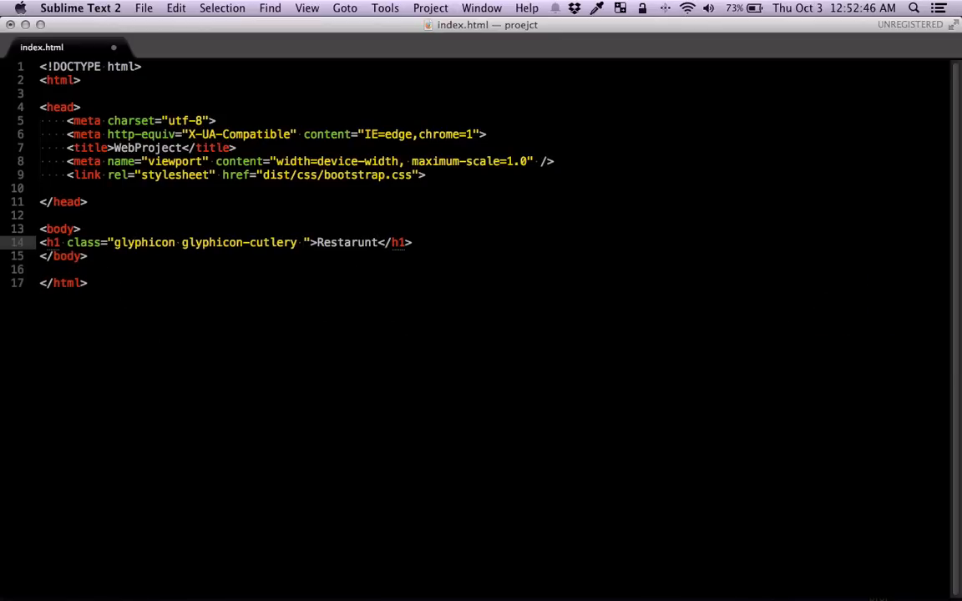
Give the h1 a 'big' class and style .big with font-size 20em in main.css
type("big")
left_click(234, 187)
type("<link rel=\"stylesheet\" href=\"dist/css/main.css\">")
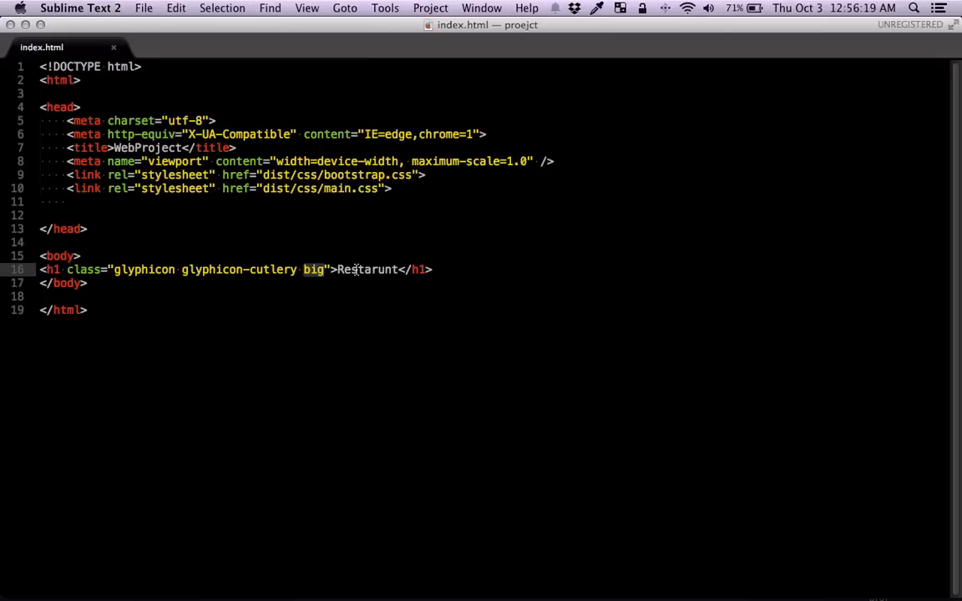
mouse_move(294, 278)
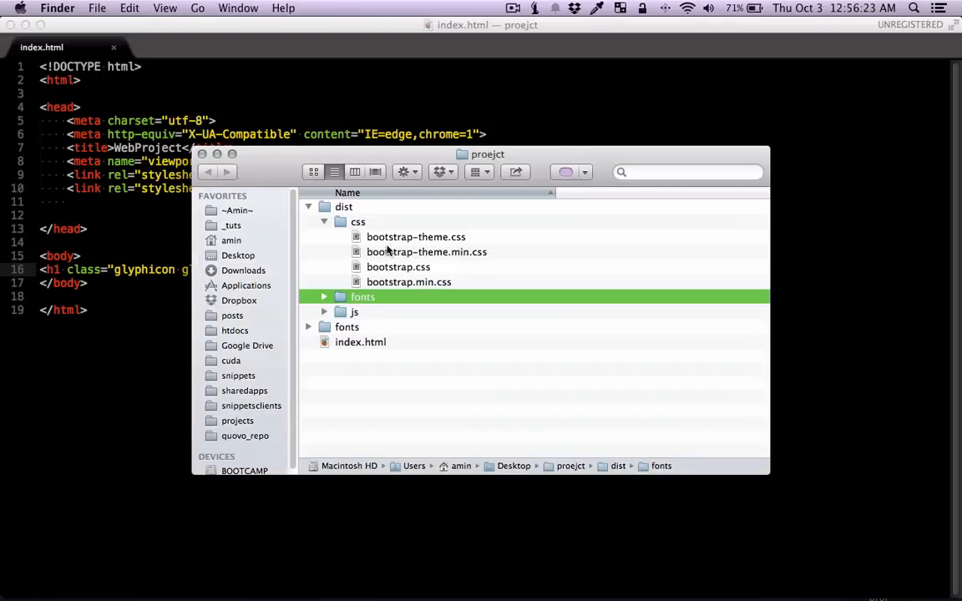
double_click(357, 221)
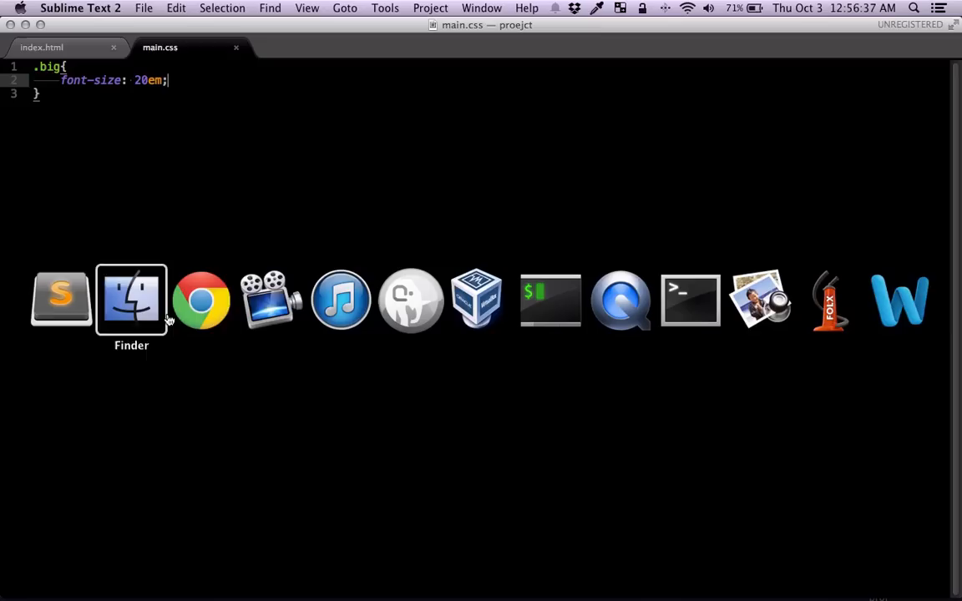
Preview the giant heading, raise the font size to 50, and select glyphicon-film
left_click(200, 301)
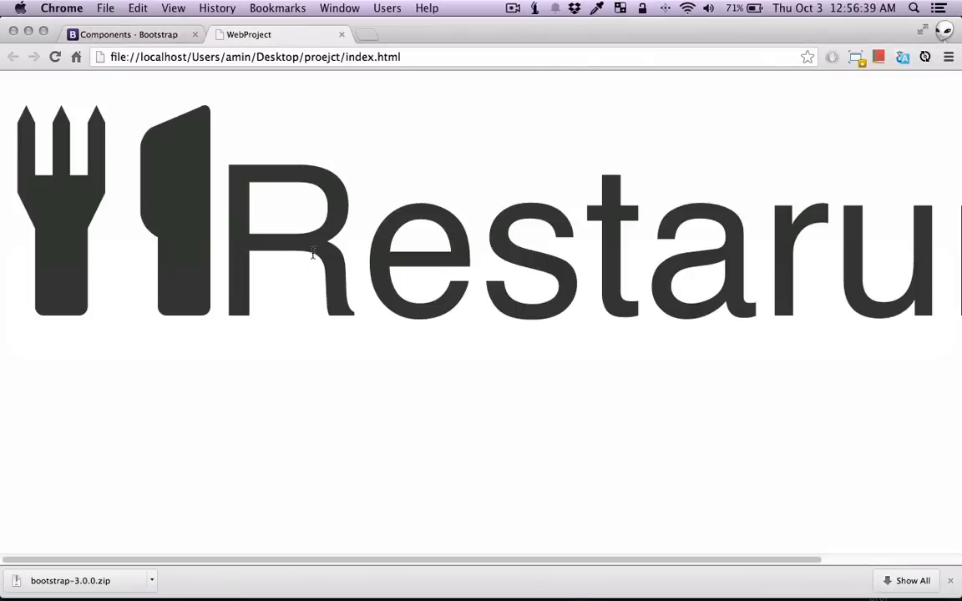
mouse_move(184, 203)
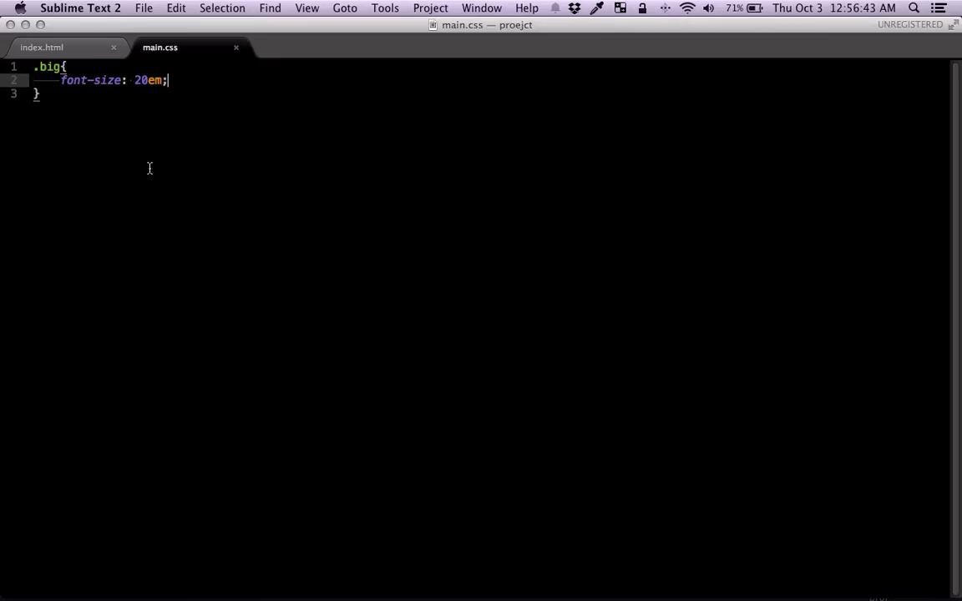
type("50")
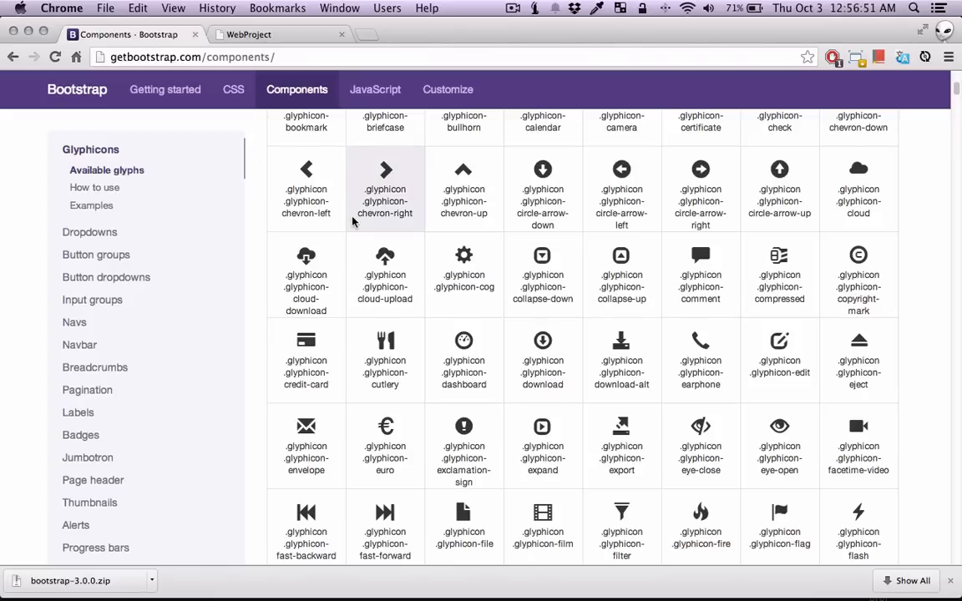
scroll("down", 3)
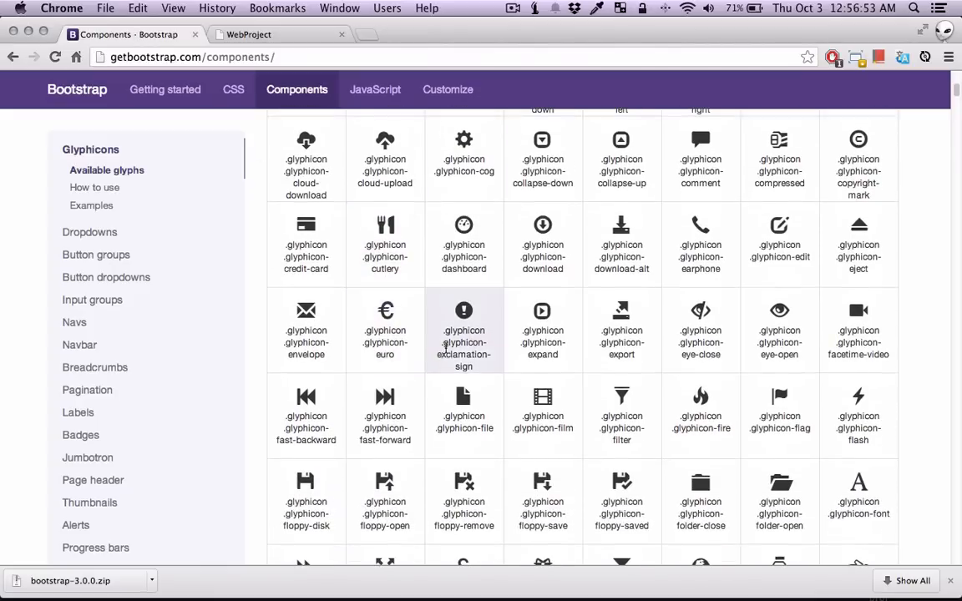
scroll("down", 3)
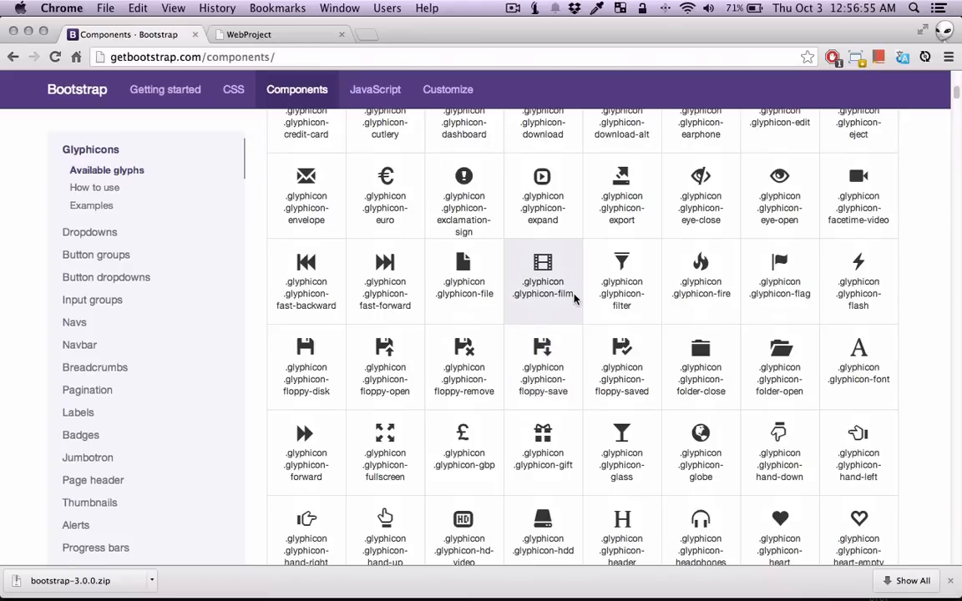
double_click(543, 293)
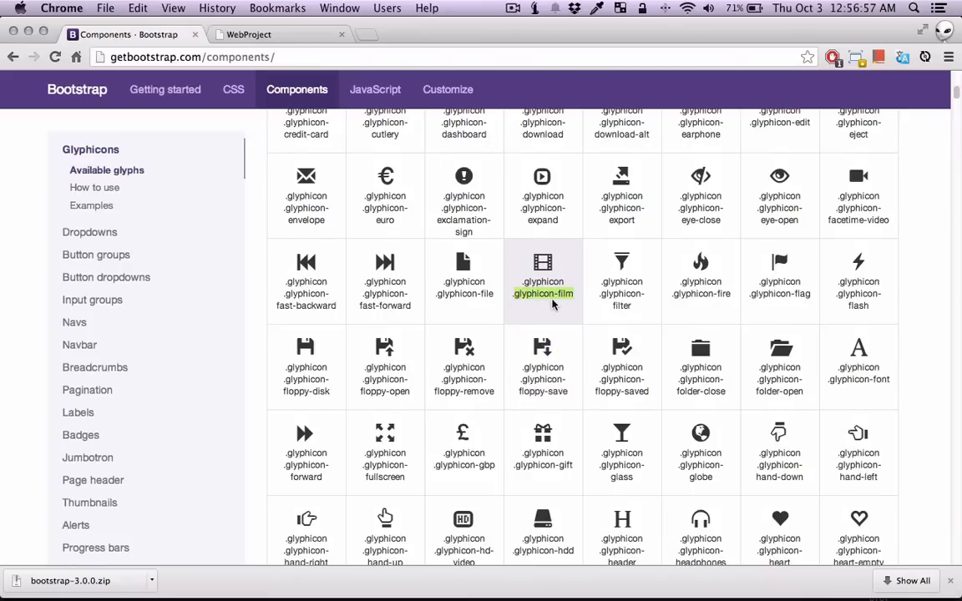
mouse_move(524, 307)
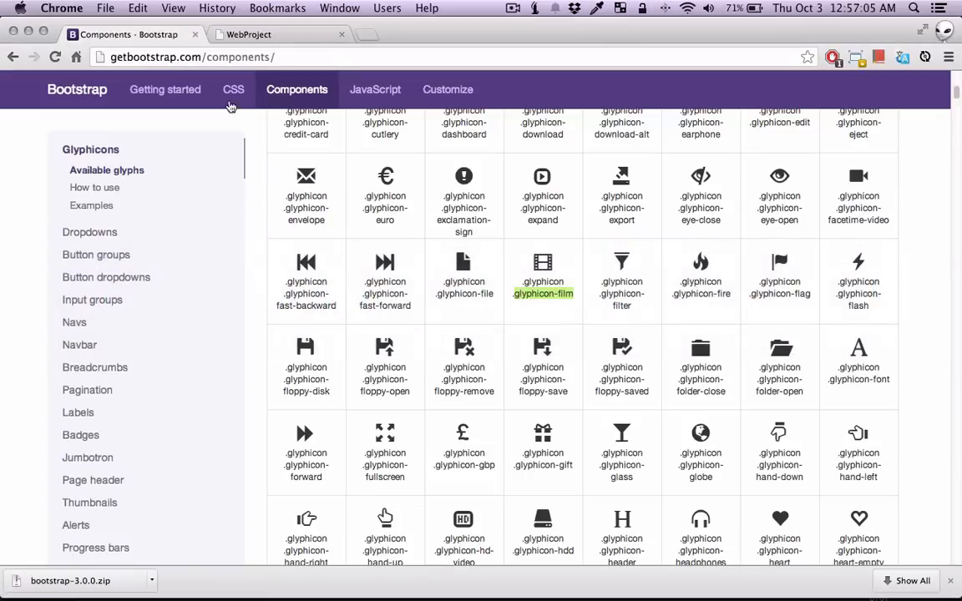
left_click(248, 34)
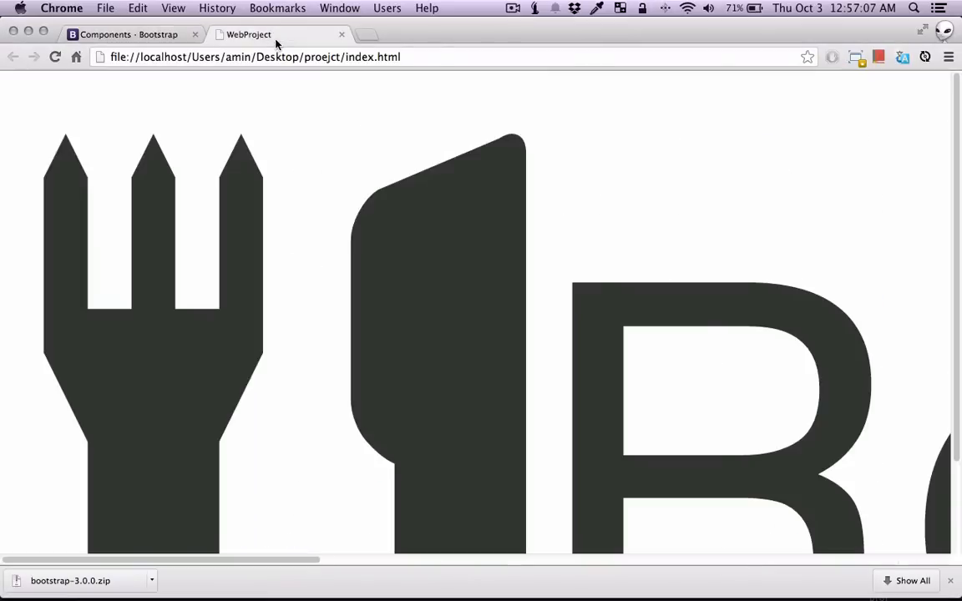
scroll("down", 3)
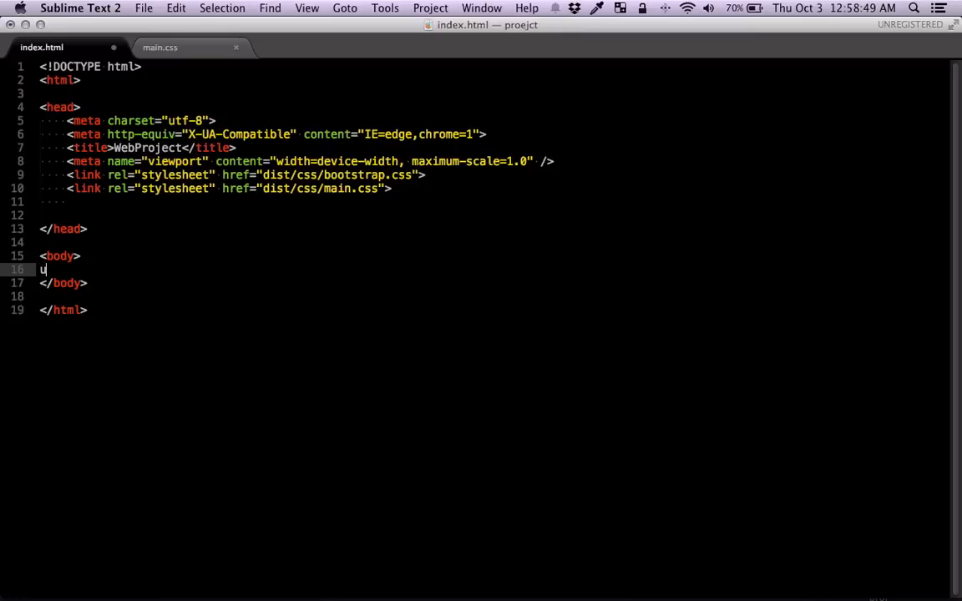
Replace the heading with a four-item list using the Emmet shorthand ul>li*4
type("l")
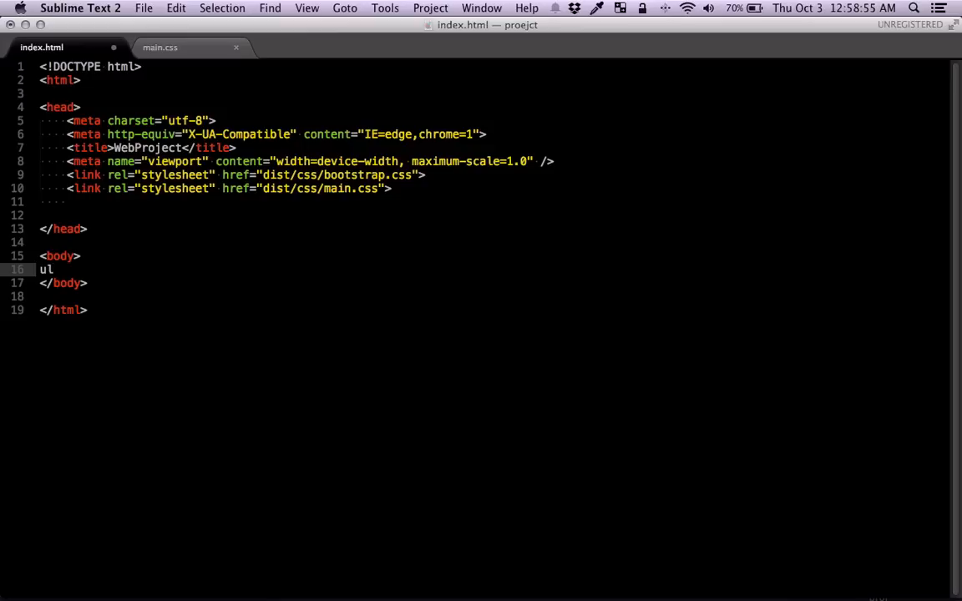
type(">li")
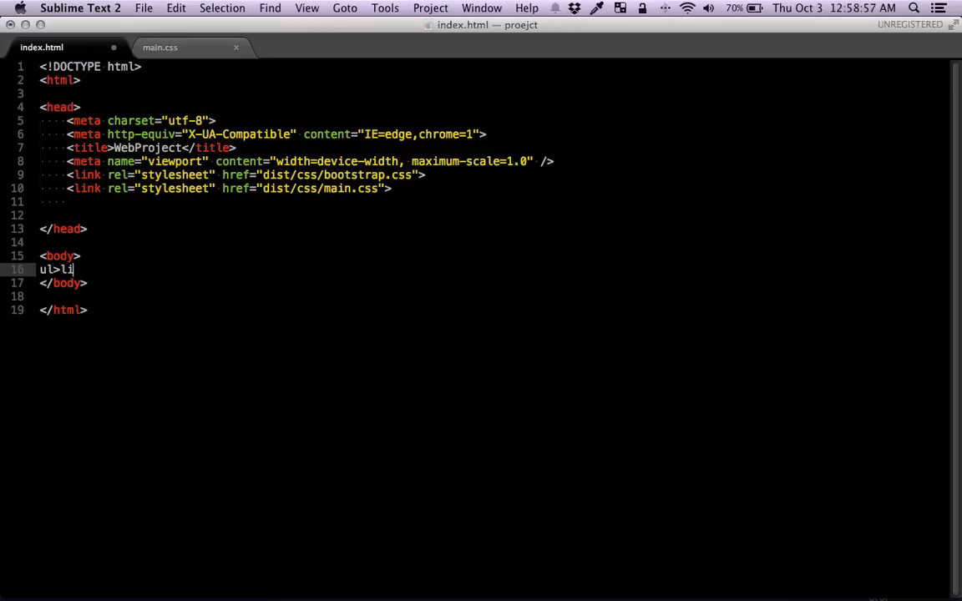
type("*4")
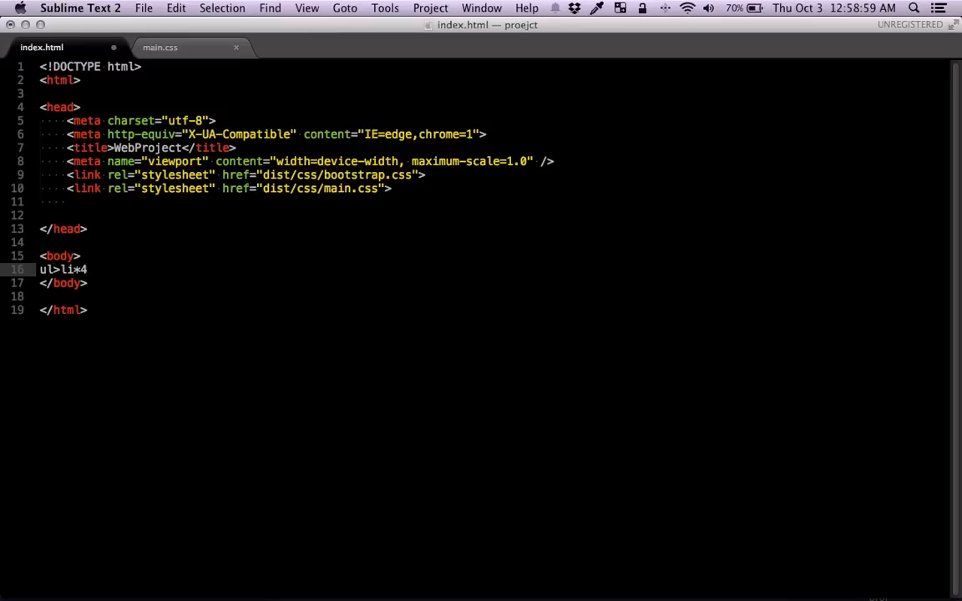
key("Tab")
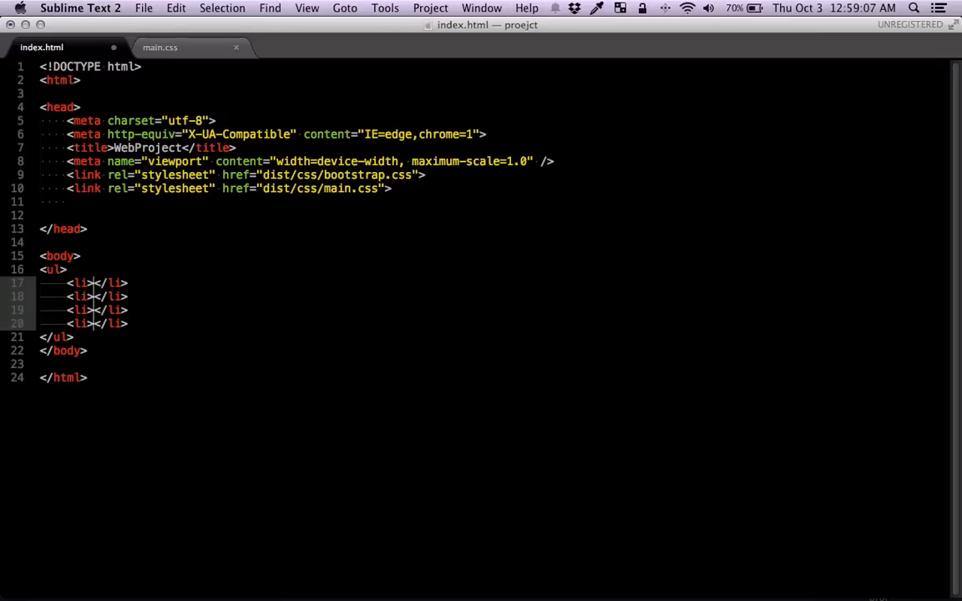
Wrap each item in a #0 link labelled Home, Contact, About and Other
type("<")
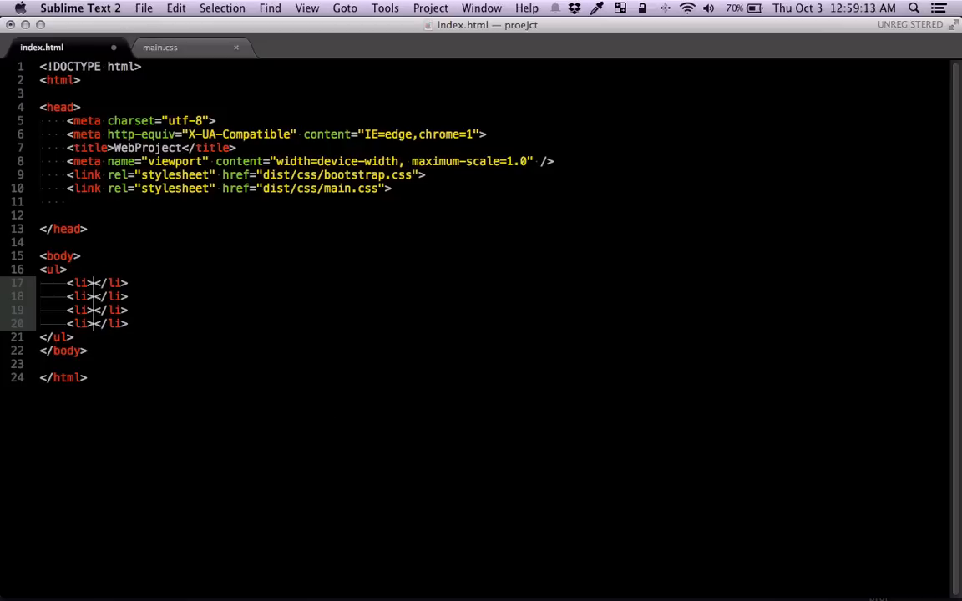
type("<a href=\"\"></a>")
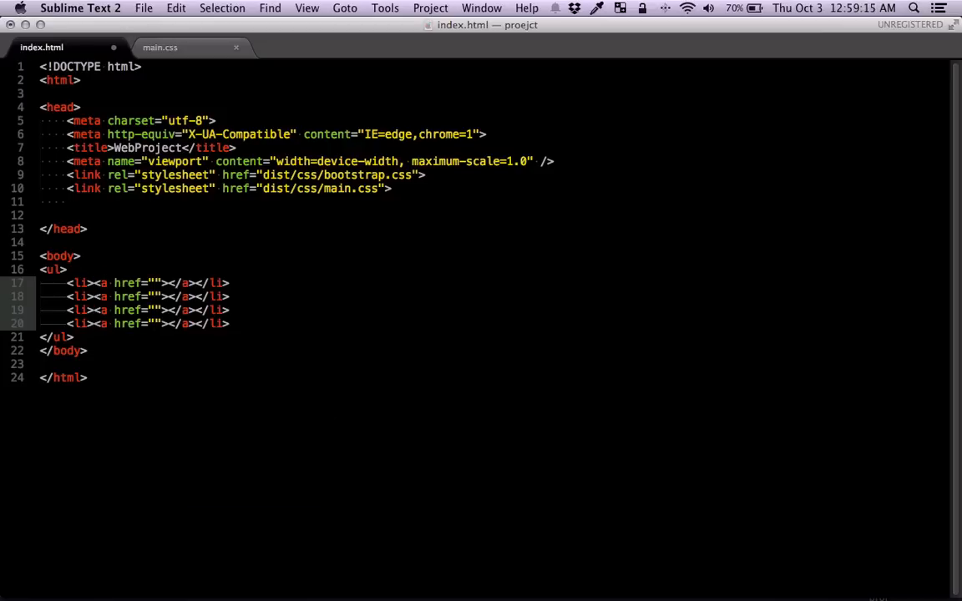
type("#{0}")
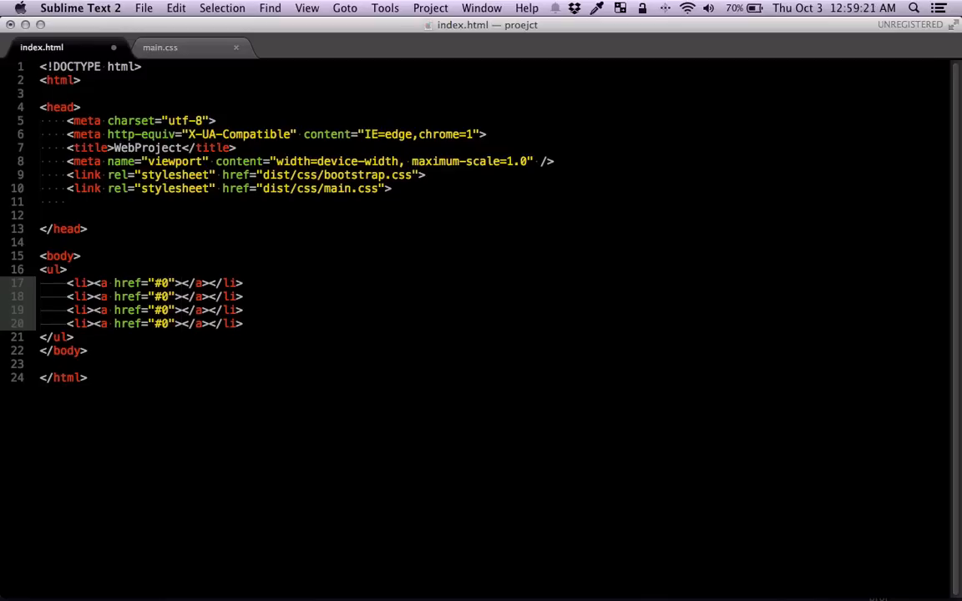
type("Home")
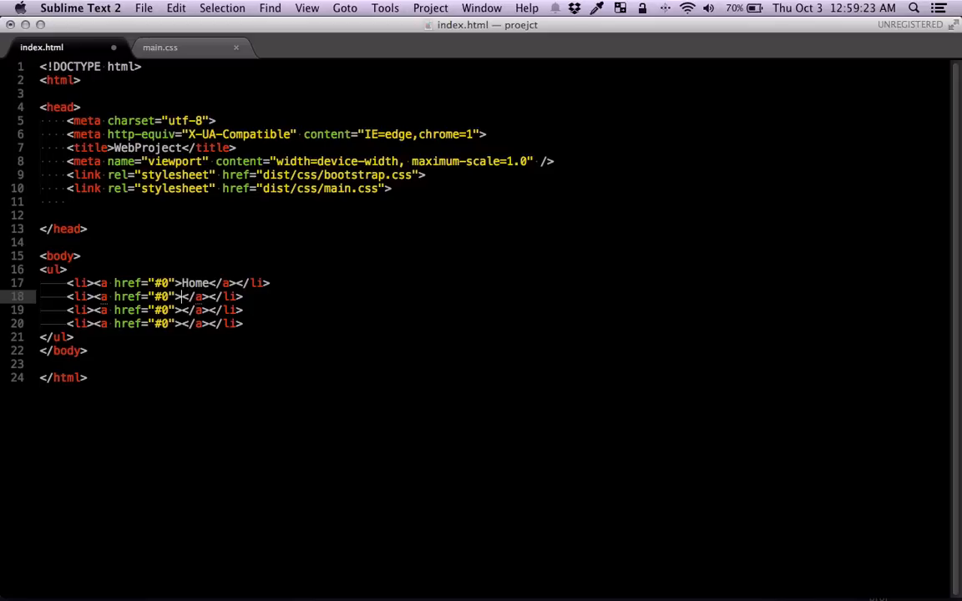
type("Contact")
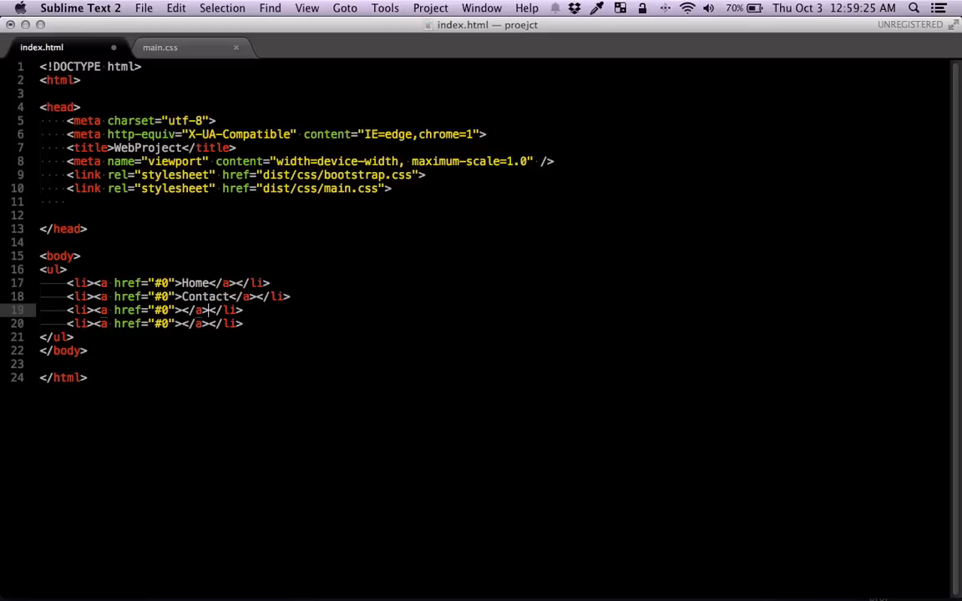
type("Abou")
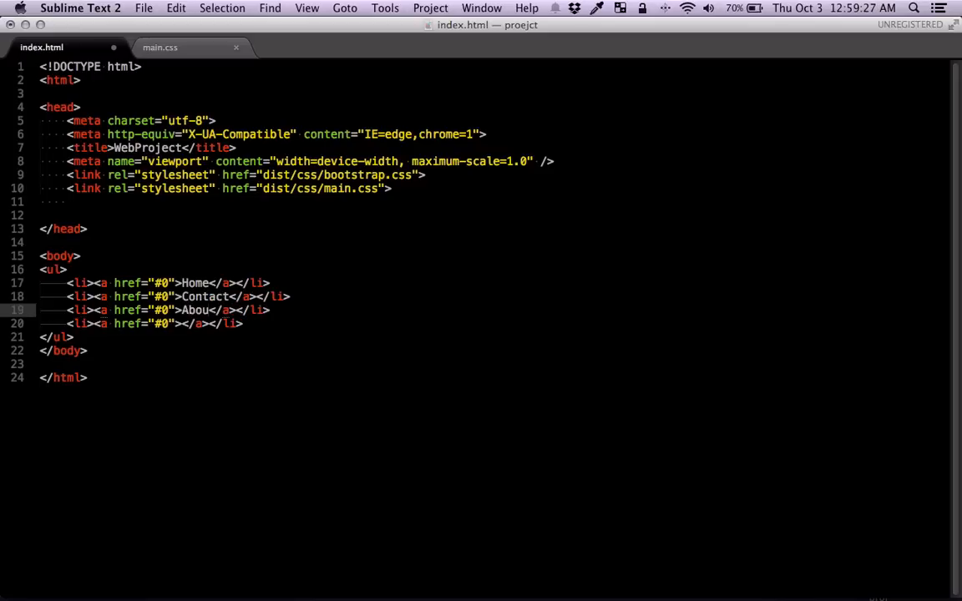
type("t")
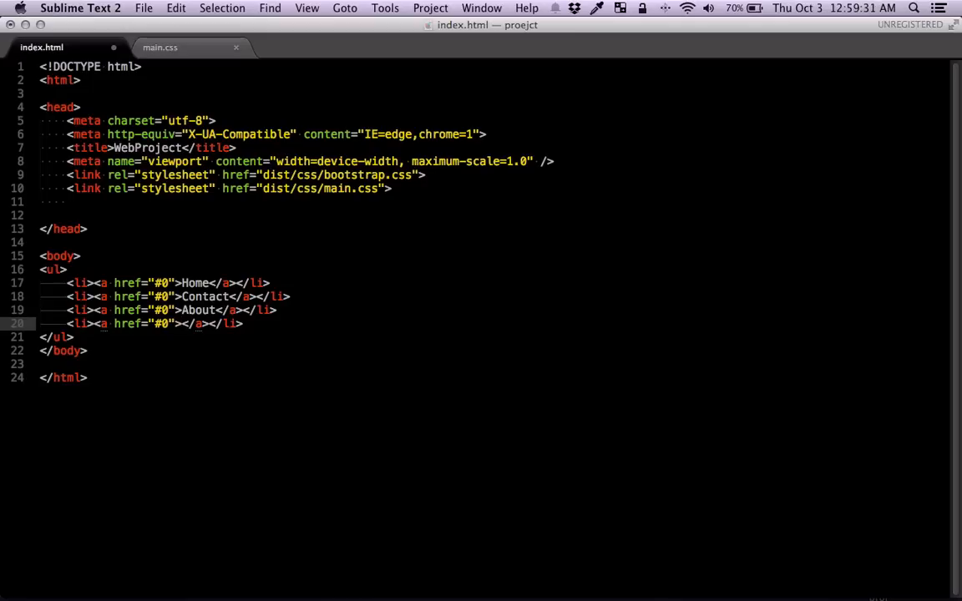
type("Ot")
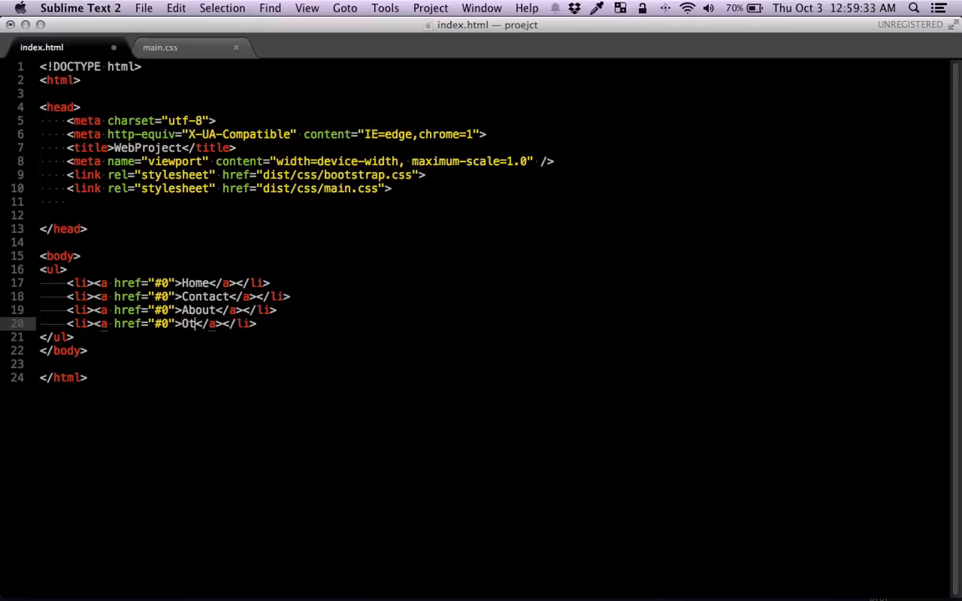
type("her")
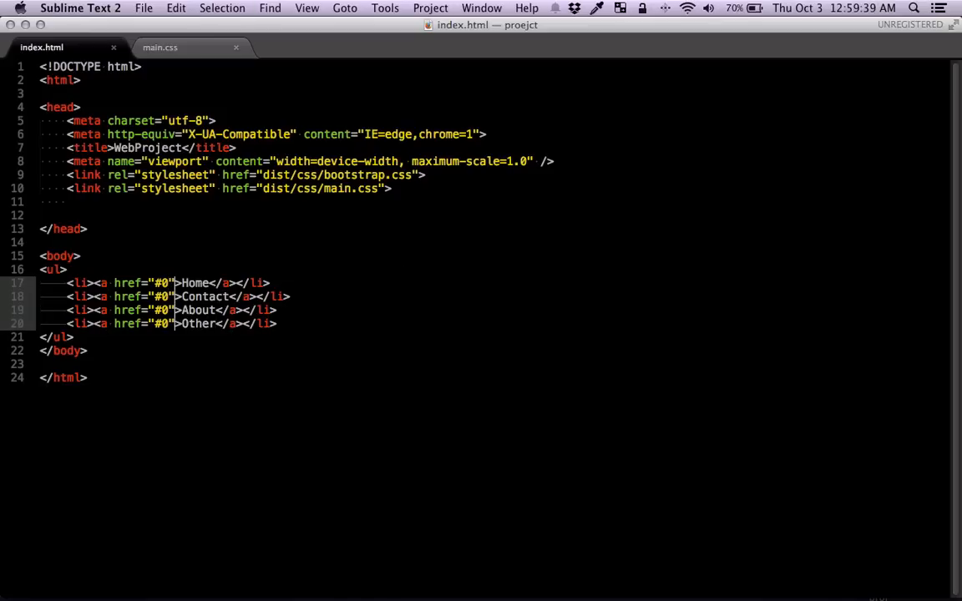
Add class="glyphicon glyphicon-" to all four anchors and look up glyphicon-home
type("class=\"\"")
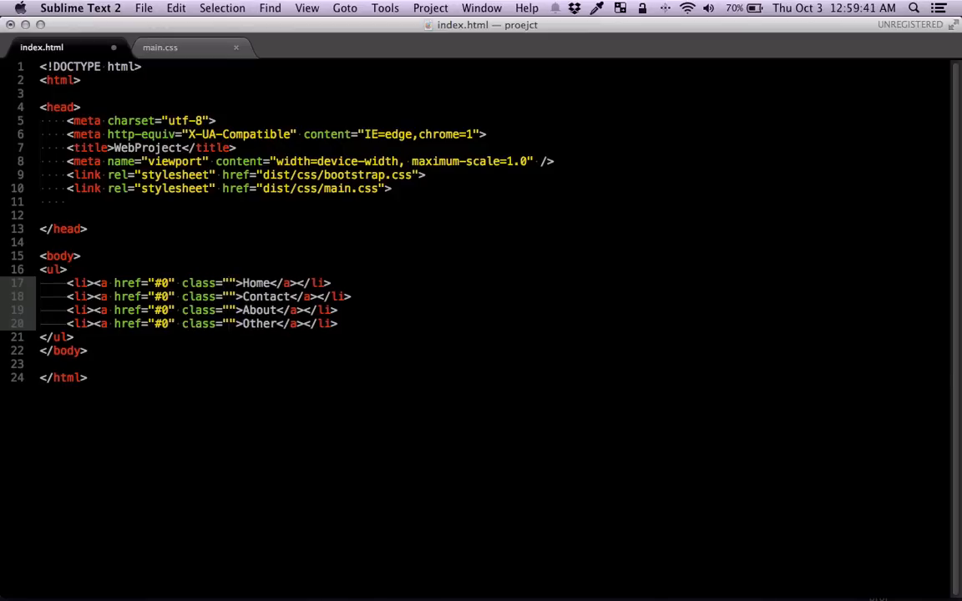
type("glyphicon gl")
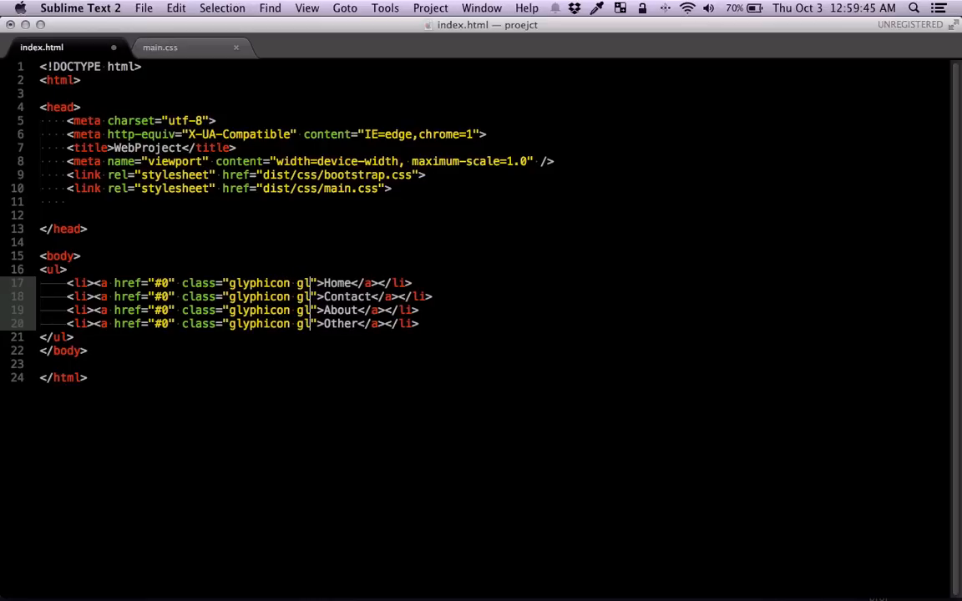
type("yphicon-")
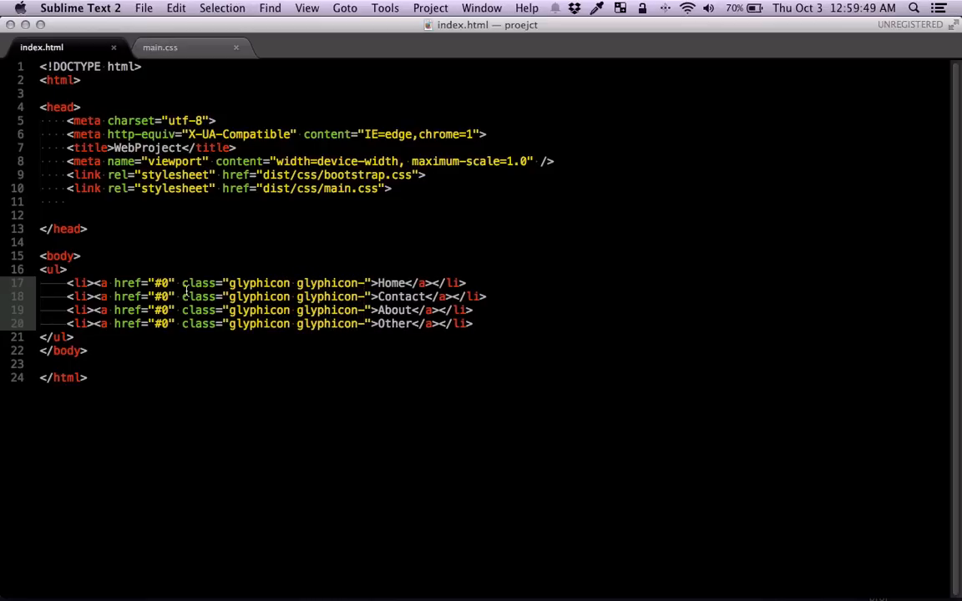
left_click(61, 7)
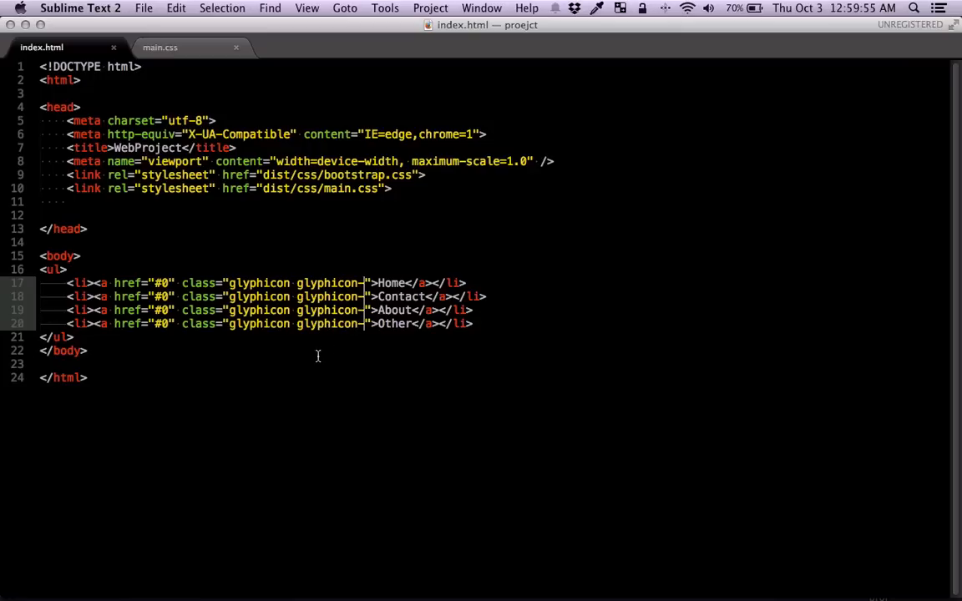
type("home")
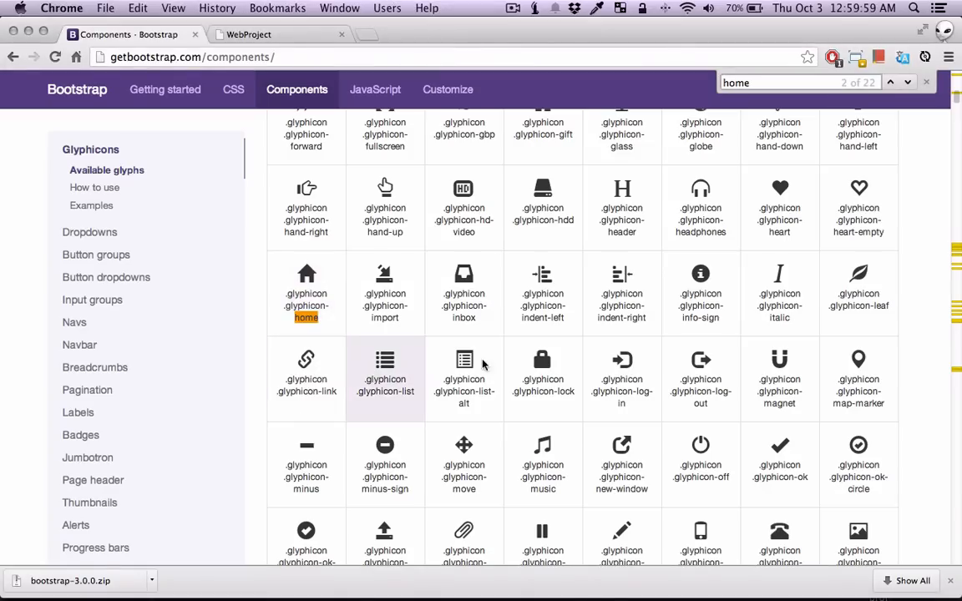
mouse_move(699, 326)
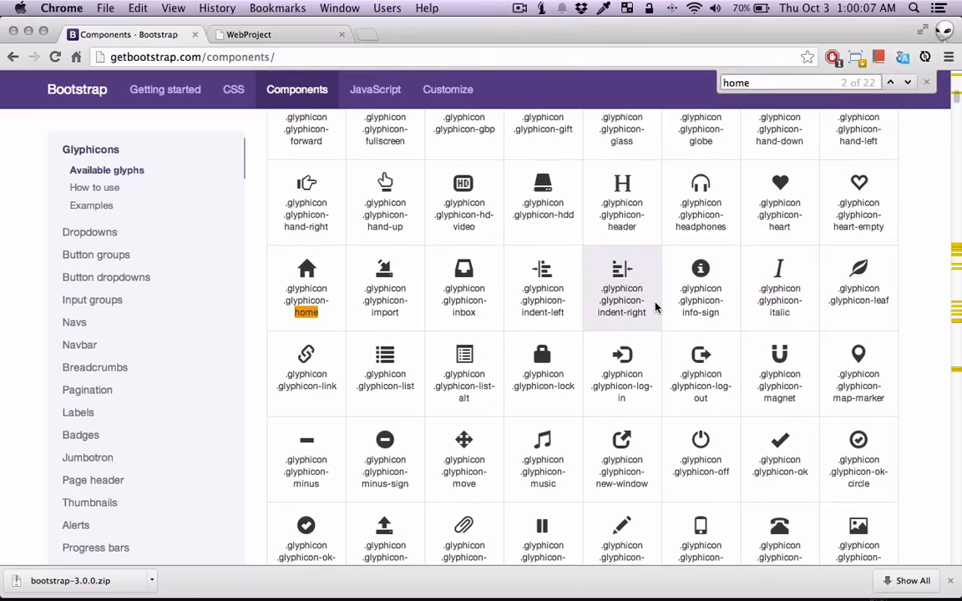
Give the About and Other links the glyphicon-question-sign and glyphicon-tower icon classes
scroll("down", 3)
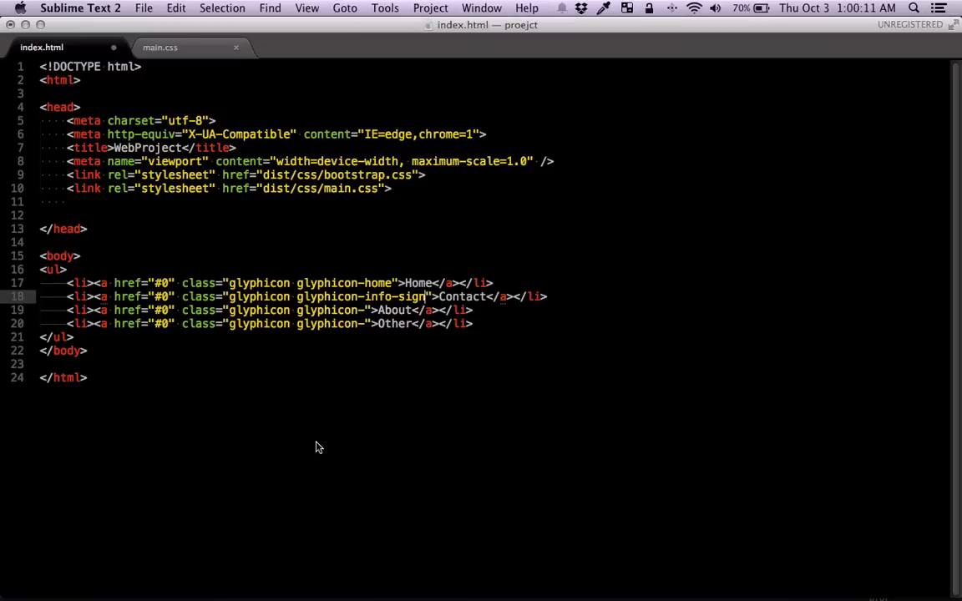
type("q")
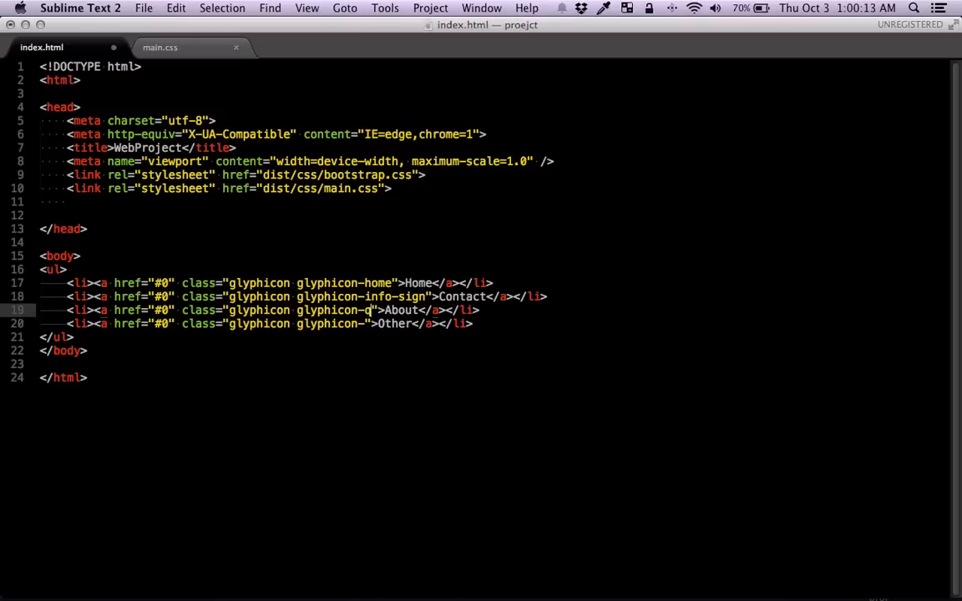
type("uestion-si")
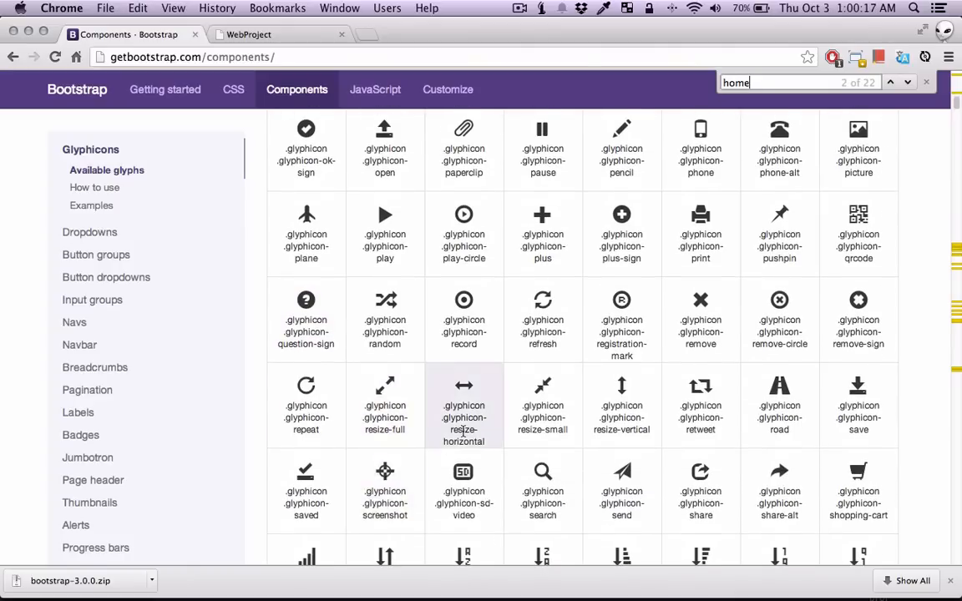
scroll("down", 3)
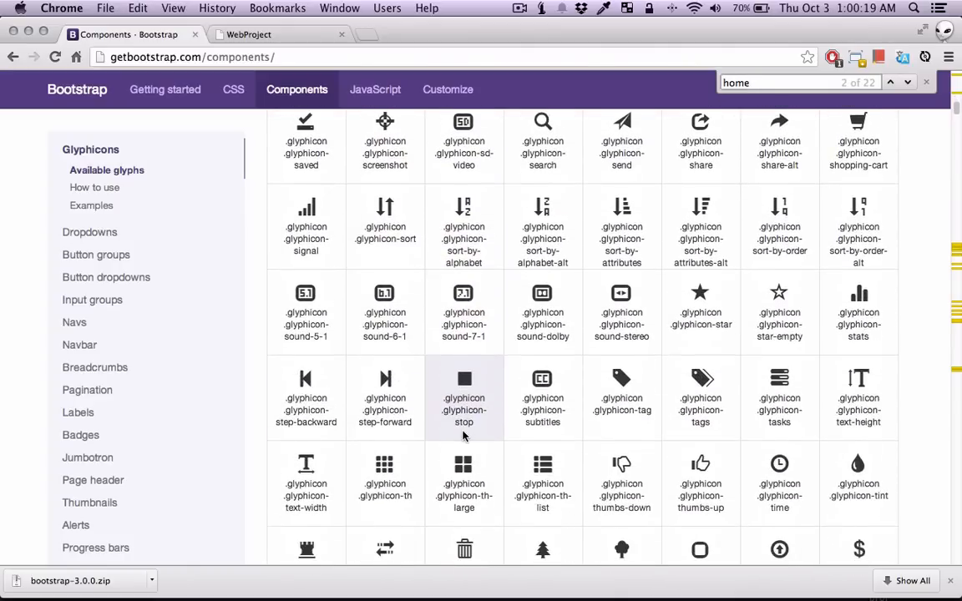
scroll("down", 3)
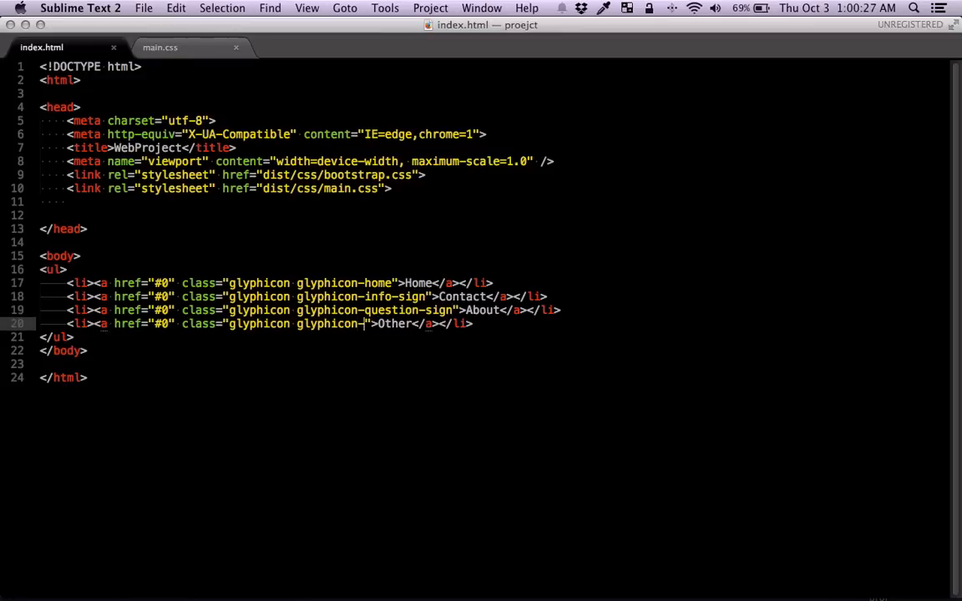
mouse_move(131, 299)
type("tower")
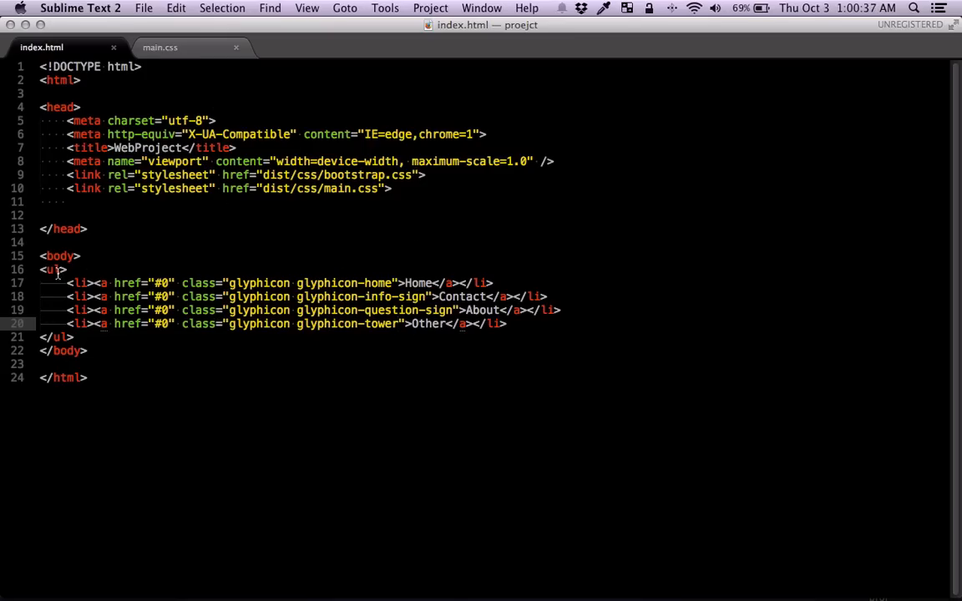
Add class="our-nav" to the navigation ul
type("class=\"\"")
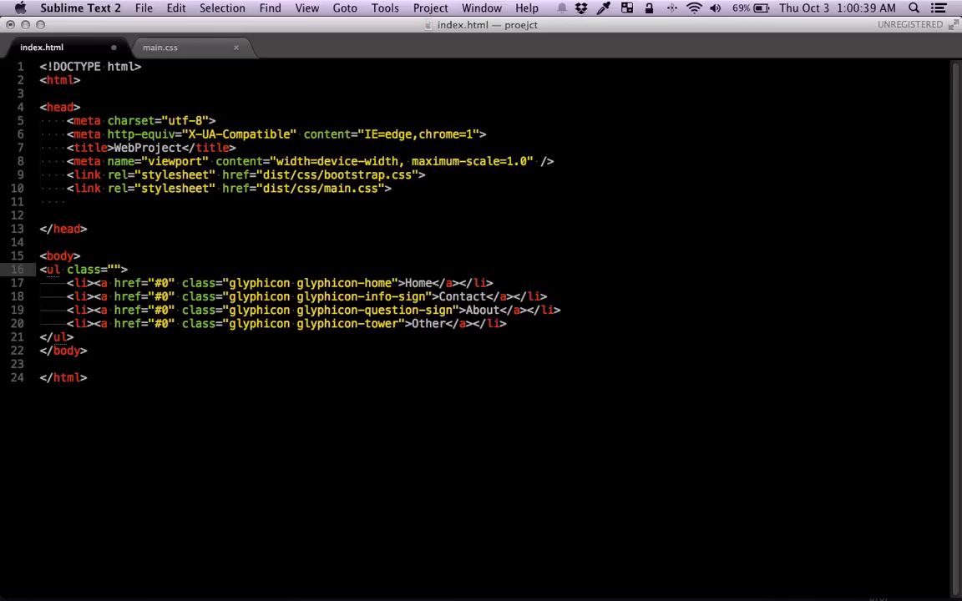
type("our-nav")
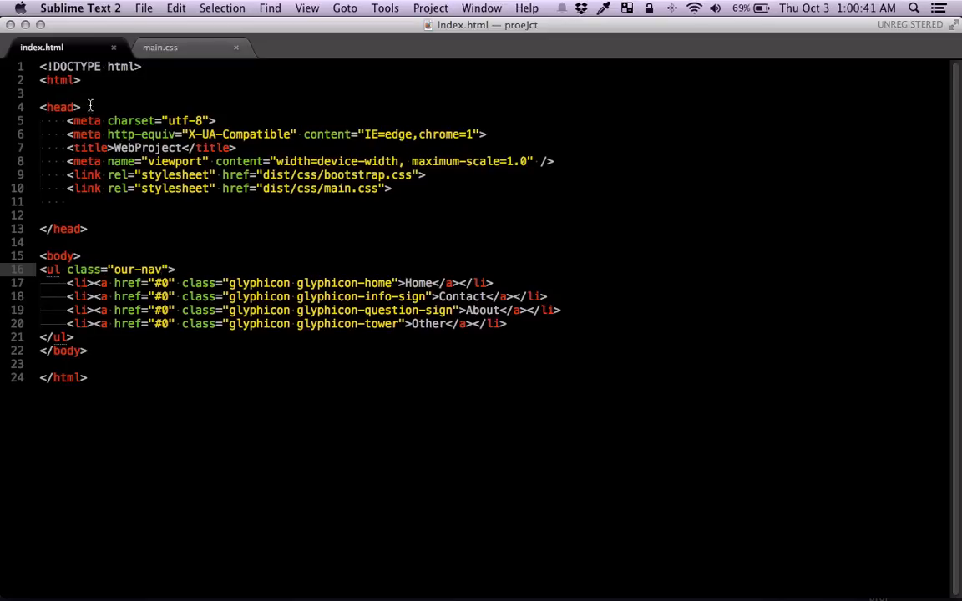
left_click(159, 47)
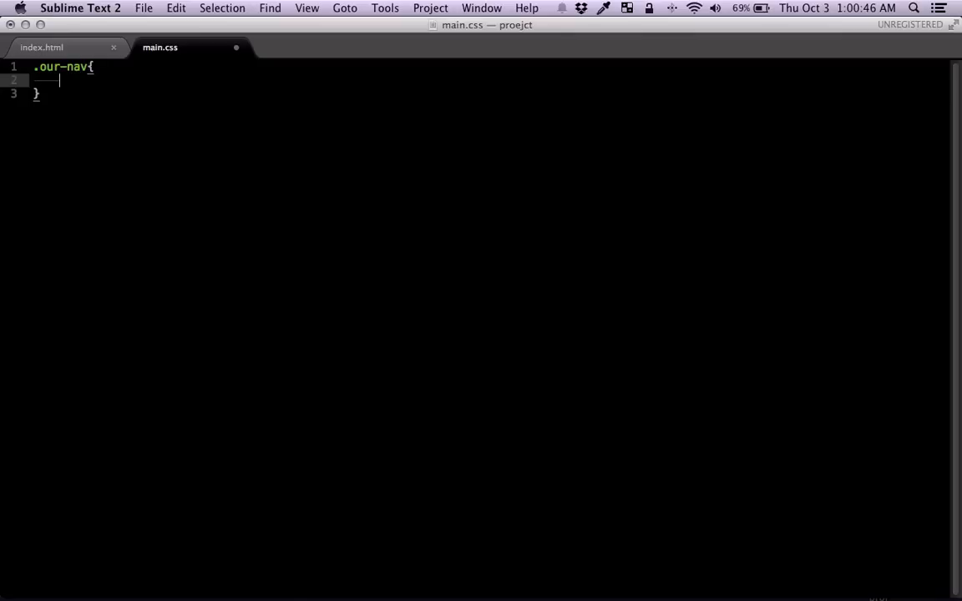
Write .our-nav li { display: inline; margin-right: 10px; } and begin .our-nav li:last-child
type("li")
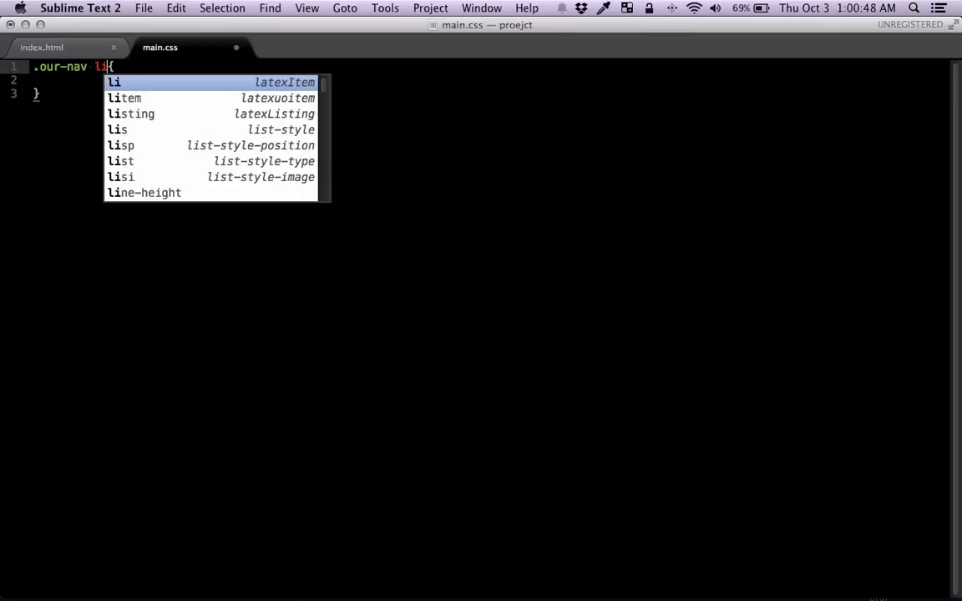
type("display: inline;")
type("margin-right:")
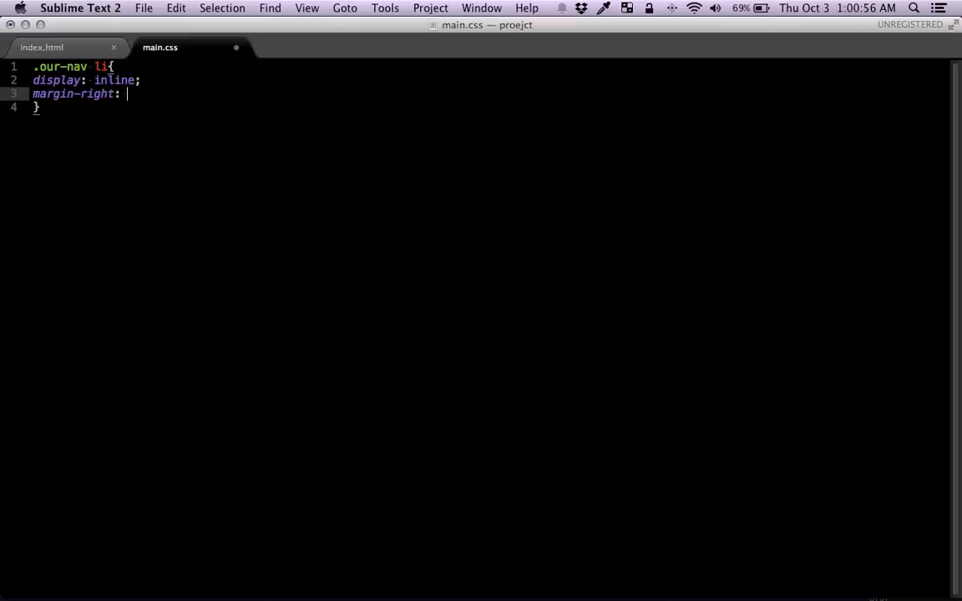
type("10px;")
type(".our-nav li")
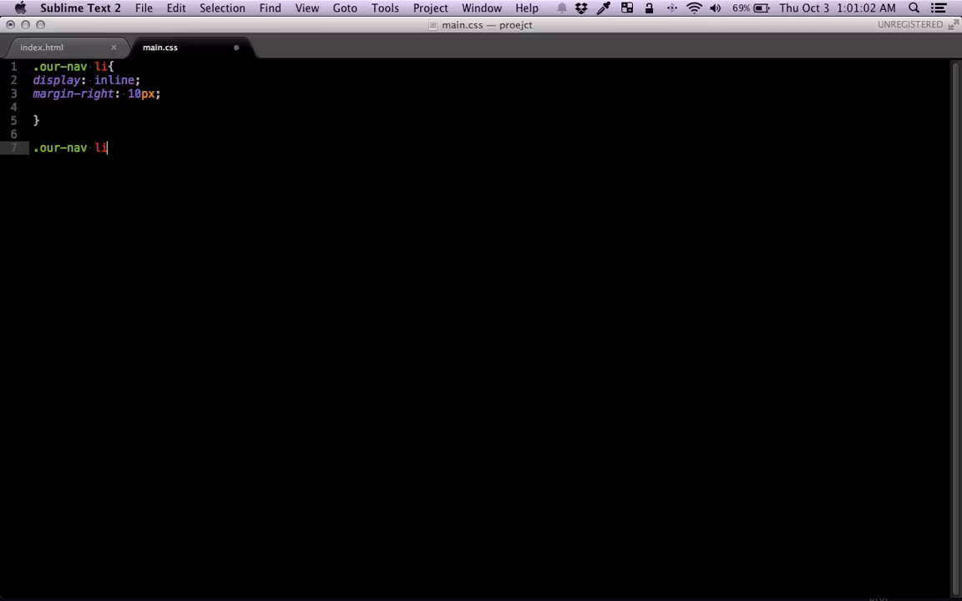
type(":last-child;")
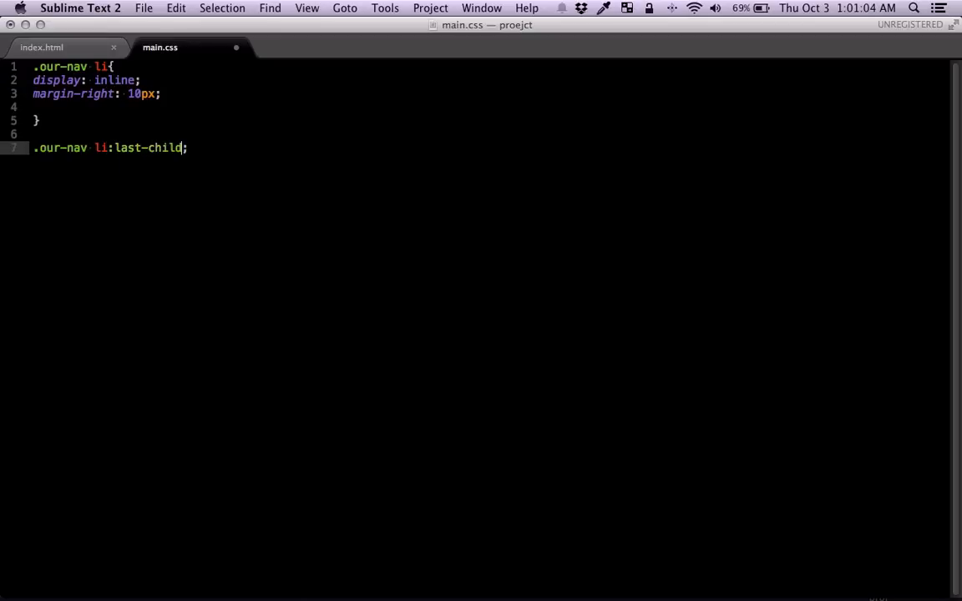
type("{")
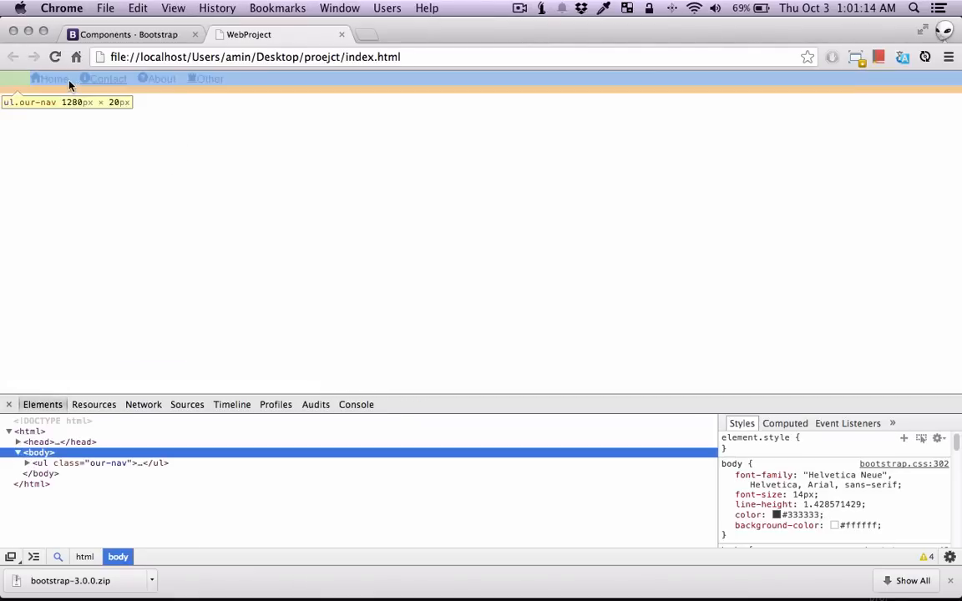
mouse_move(157, 78)
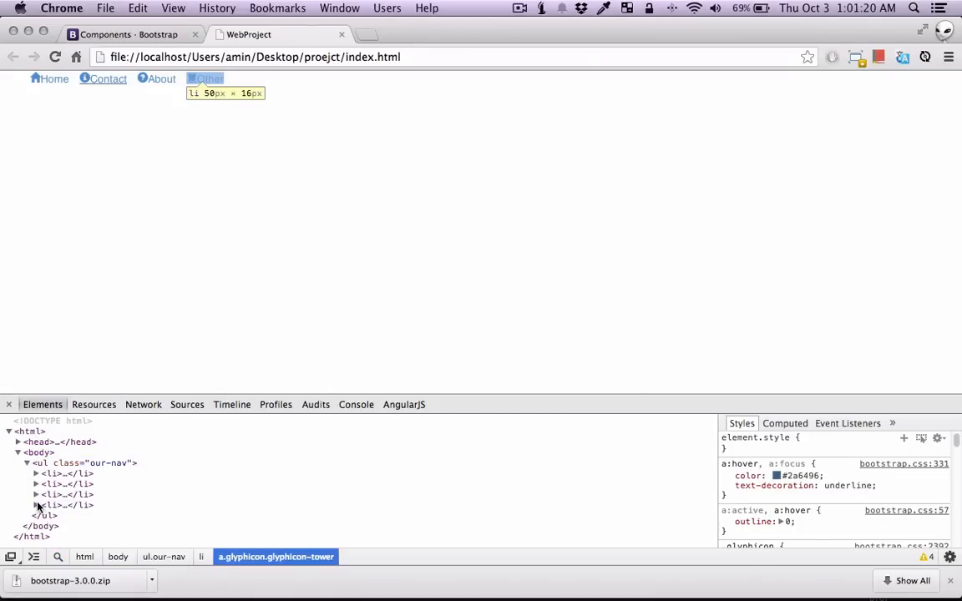
In DevTools, inspect the last li, toggle its margin-right: 0 rule, and test Home
left_click(36, 504)
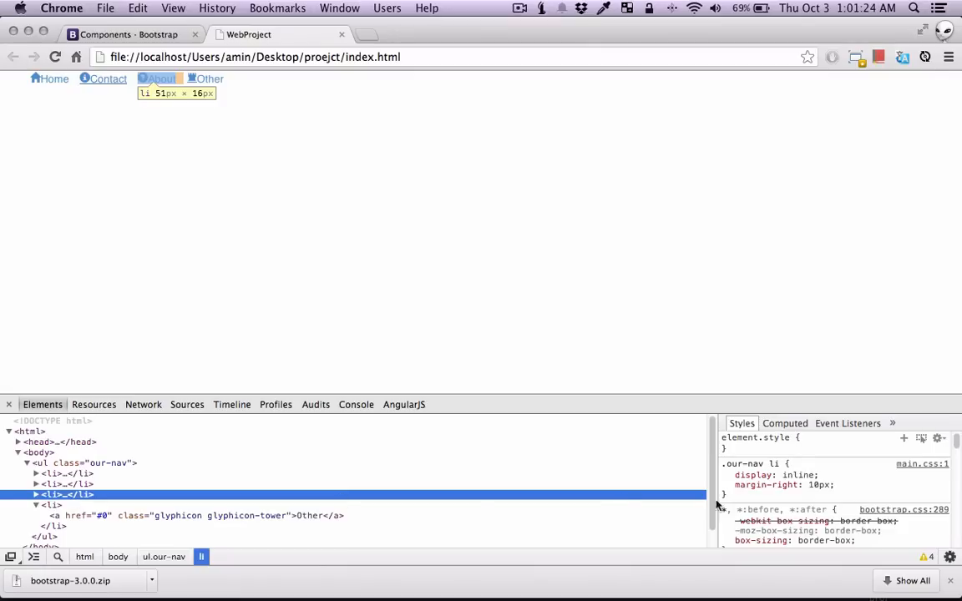
left_click(206, 78)
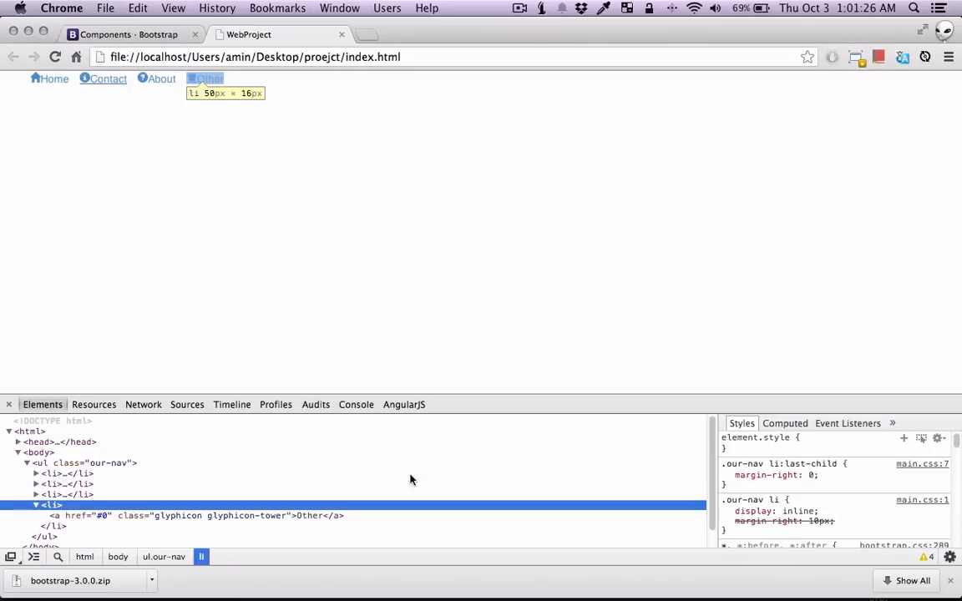
left_click(726, 475)
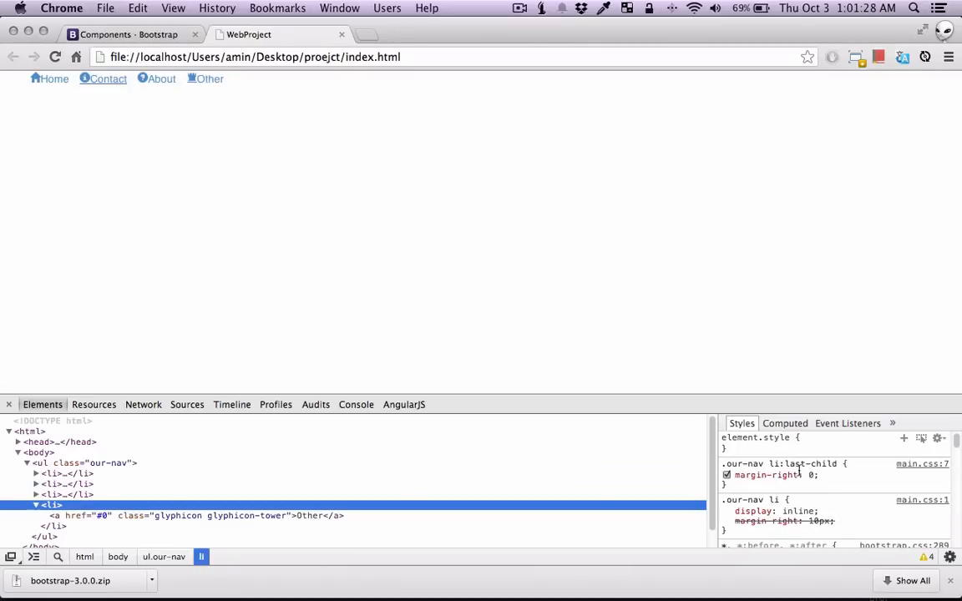
left_click(131, 299)
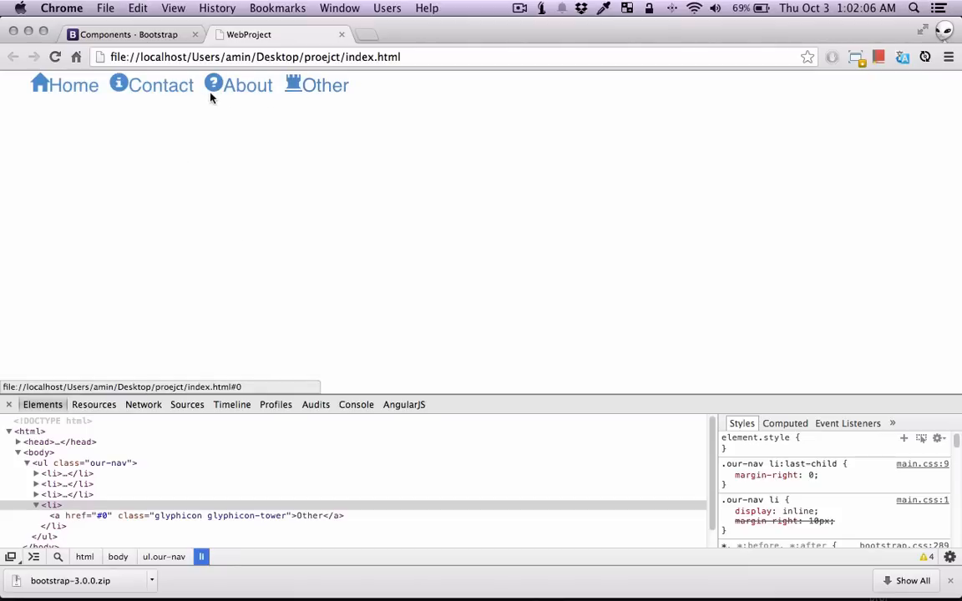
mouse_move(88, 91)
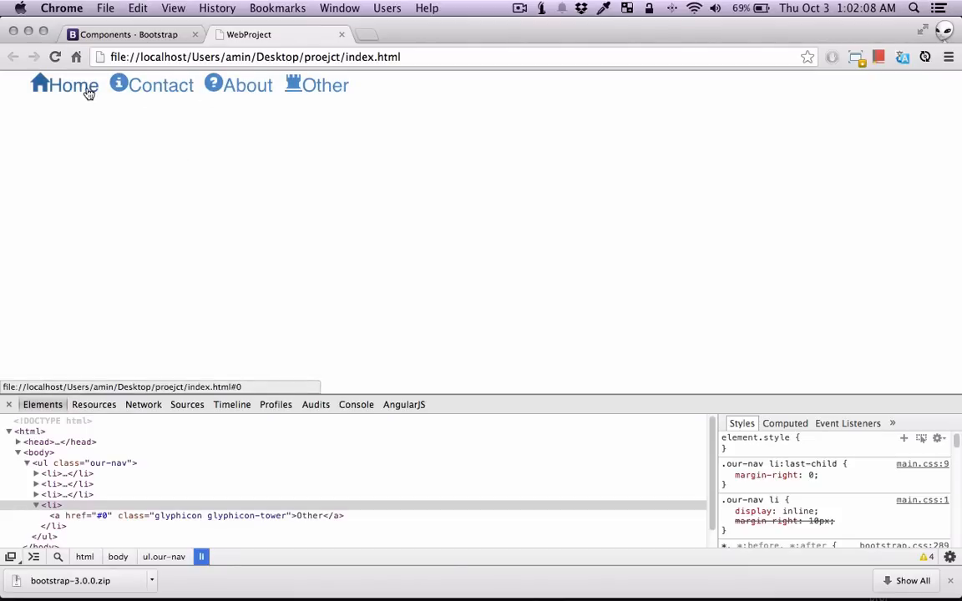
left_click(325, 85)
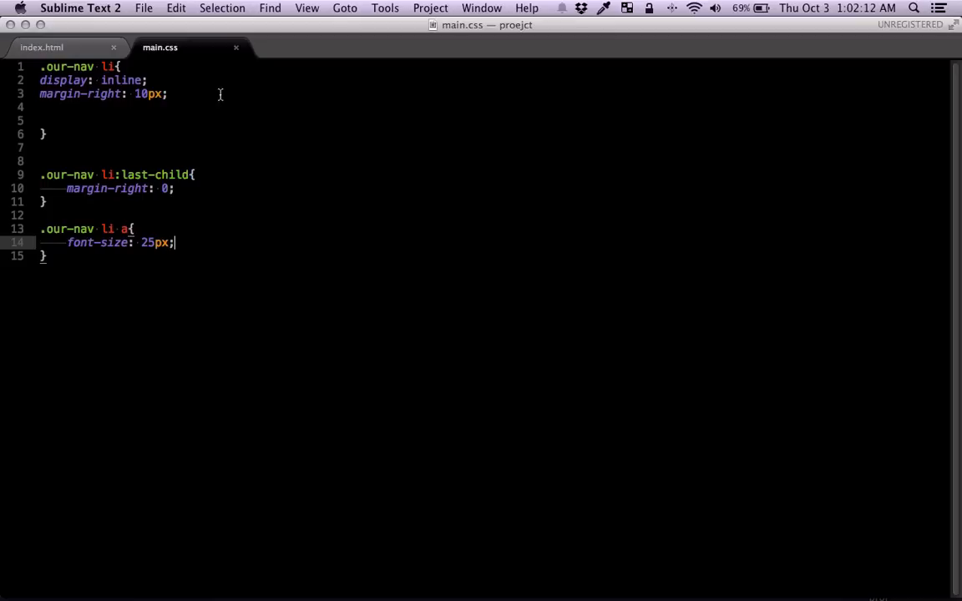
In index.html, wrap the nav list in a div with classes container and text-center
left_click(42, 47)
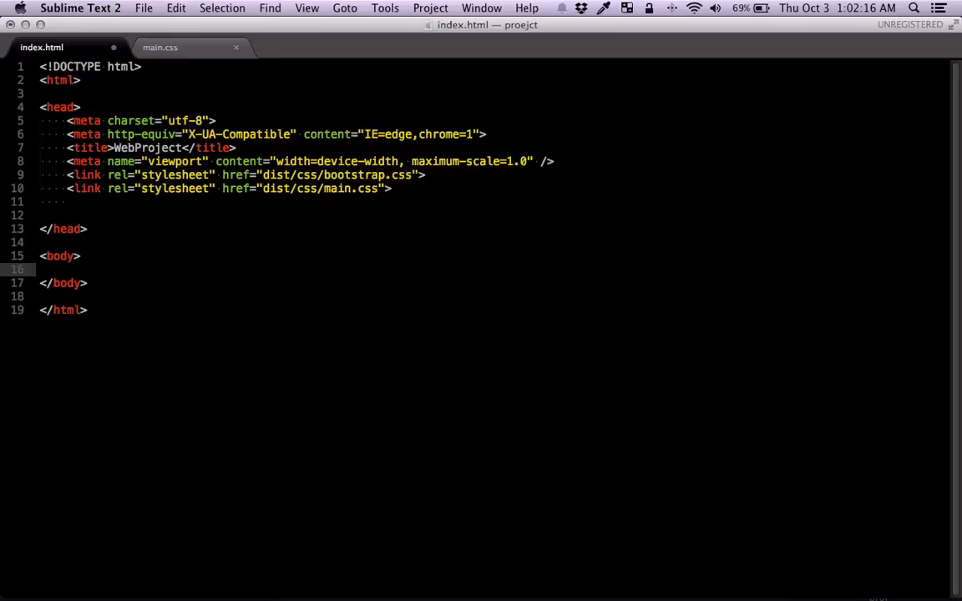
type(".cont")
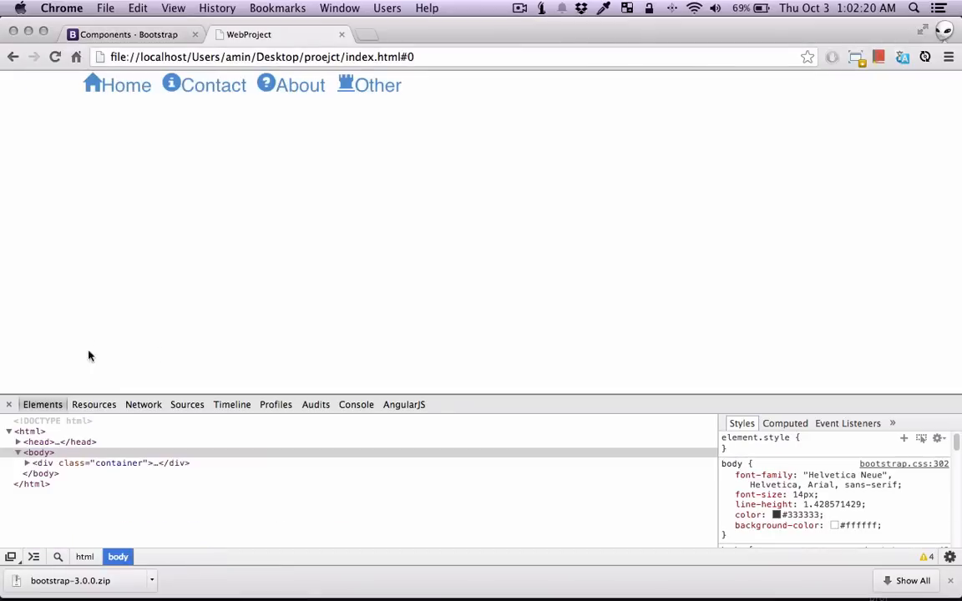
mouse_move(186, 313)
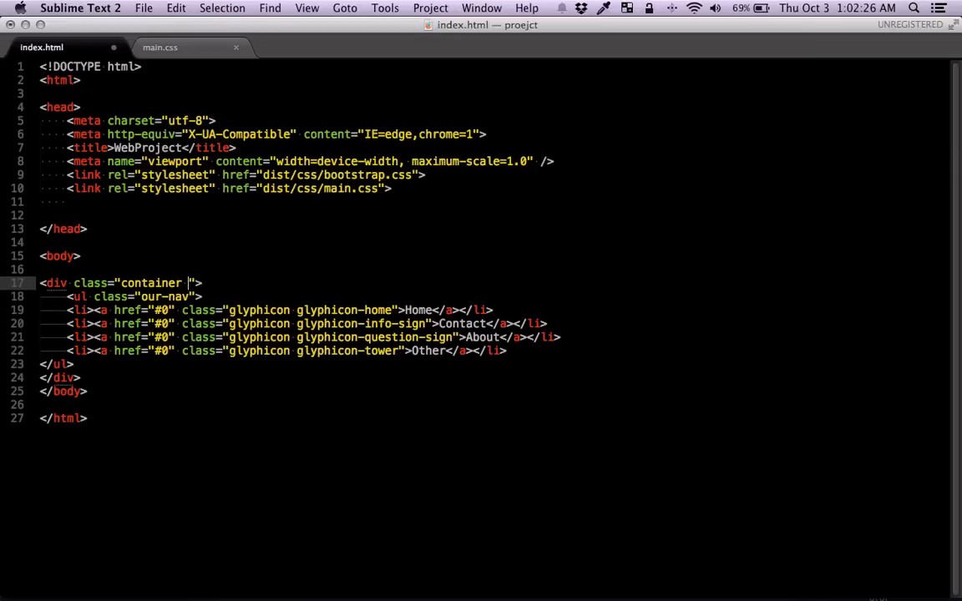
type("text-cent")
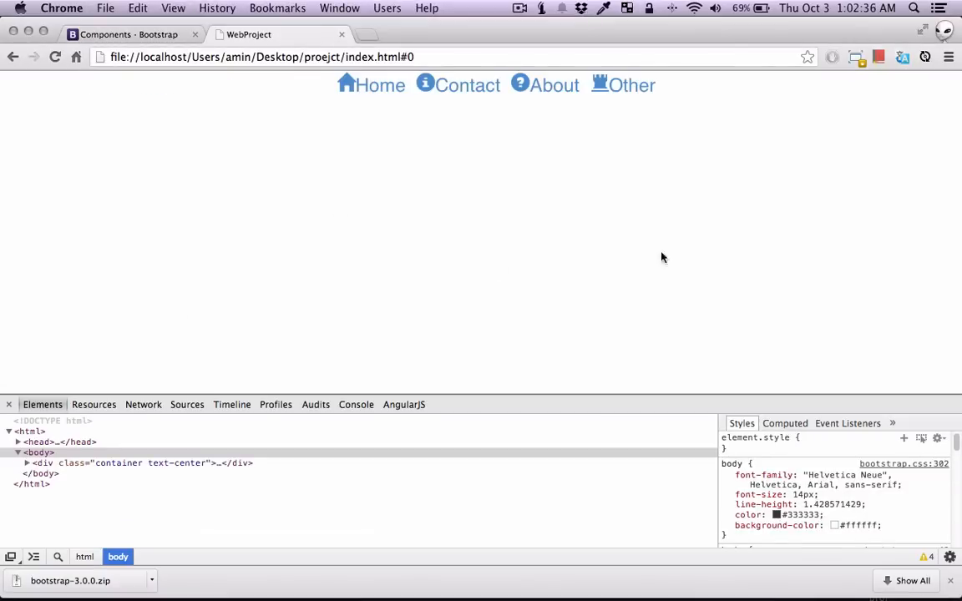
mouse_move(448, 85)
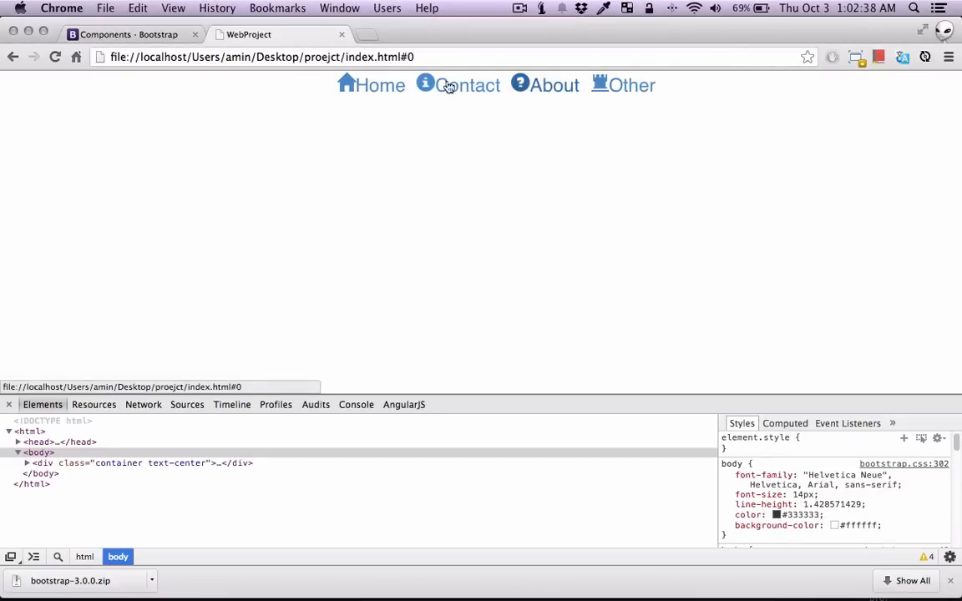
mouse_move(281, 114)
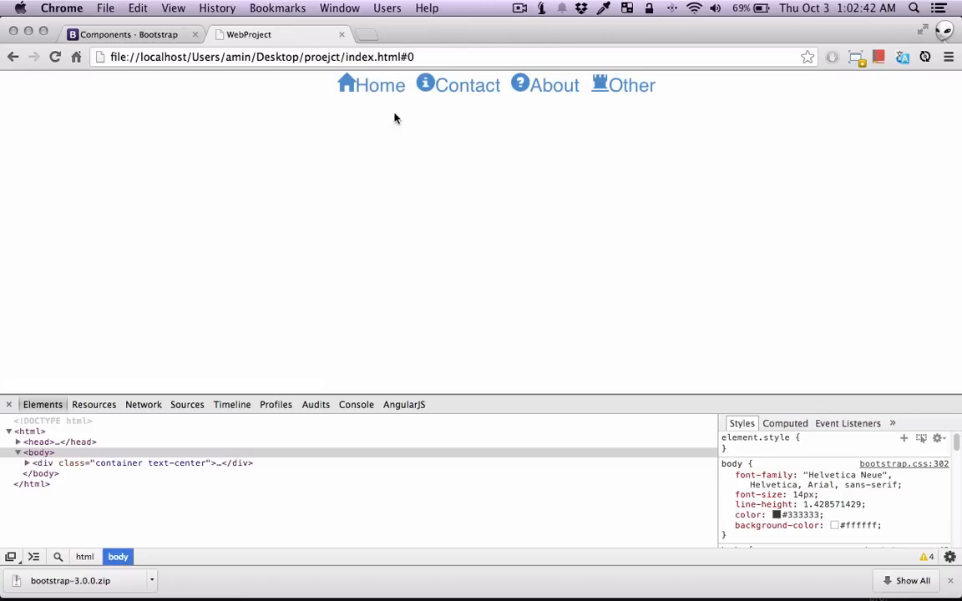
mouse_move(327, 160)
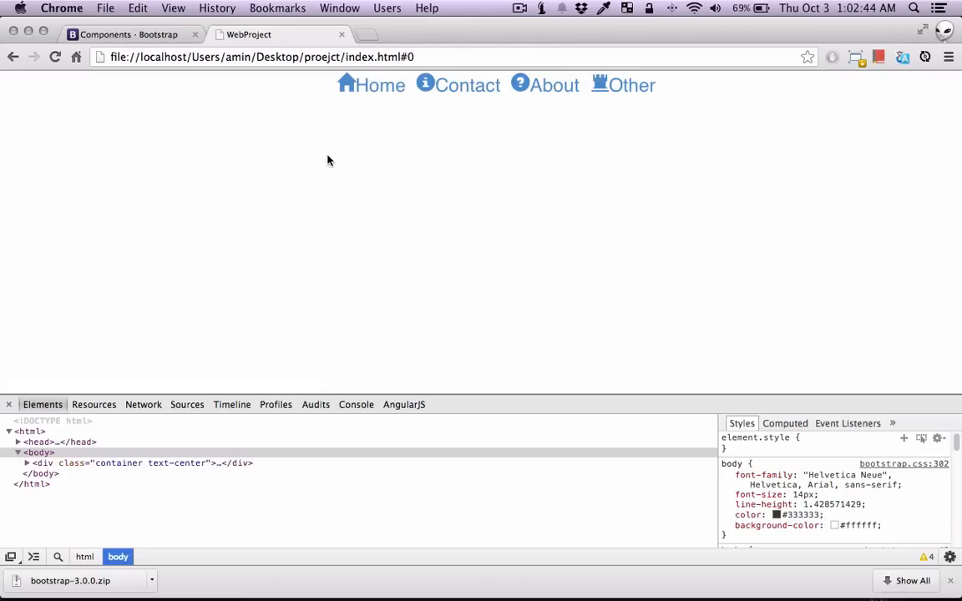